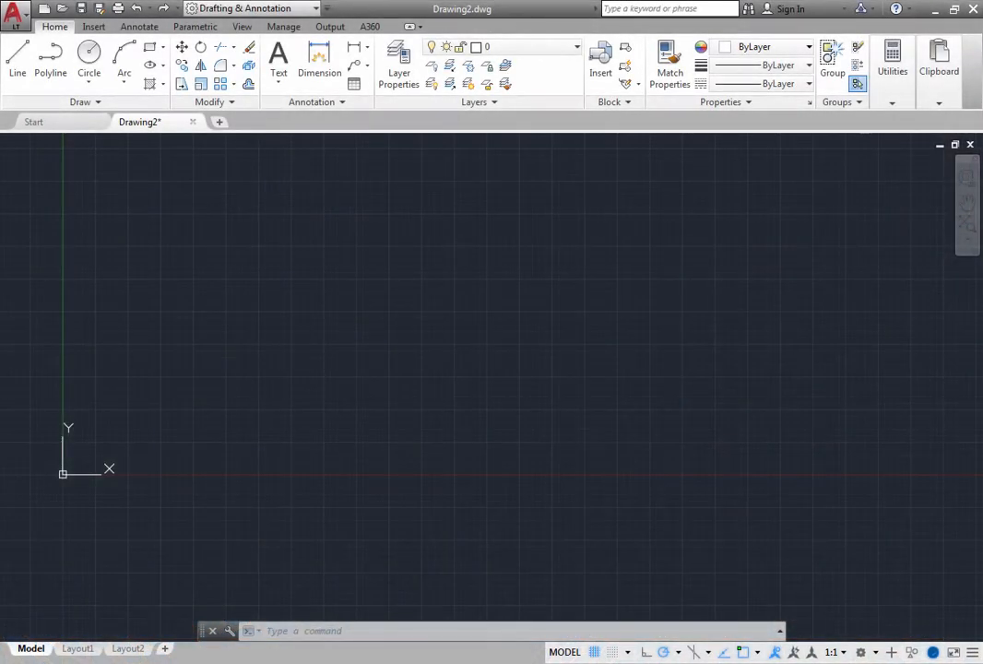
mouse_move(276, 59)
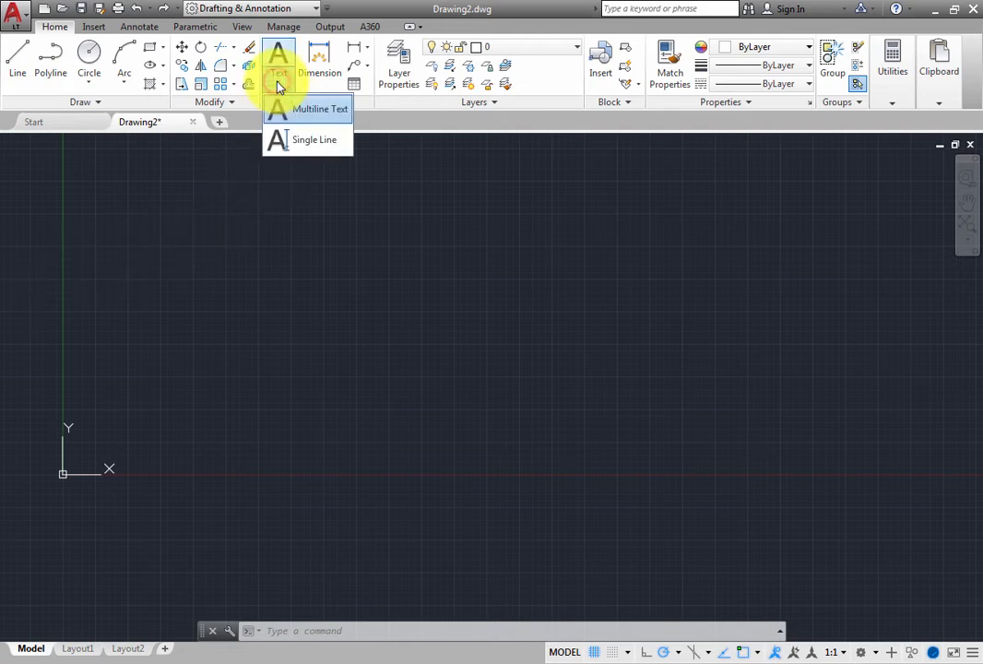
mouse_move(321, 109)
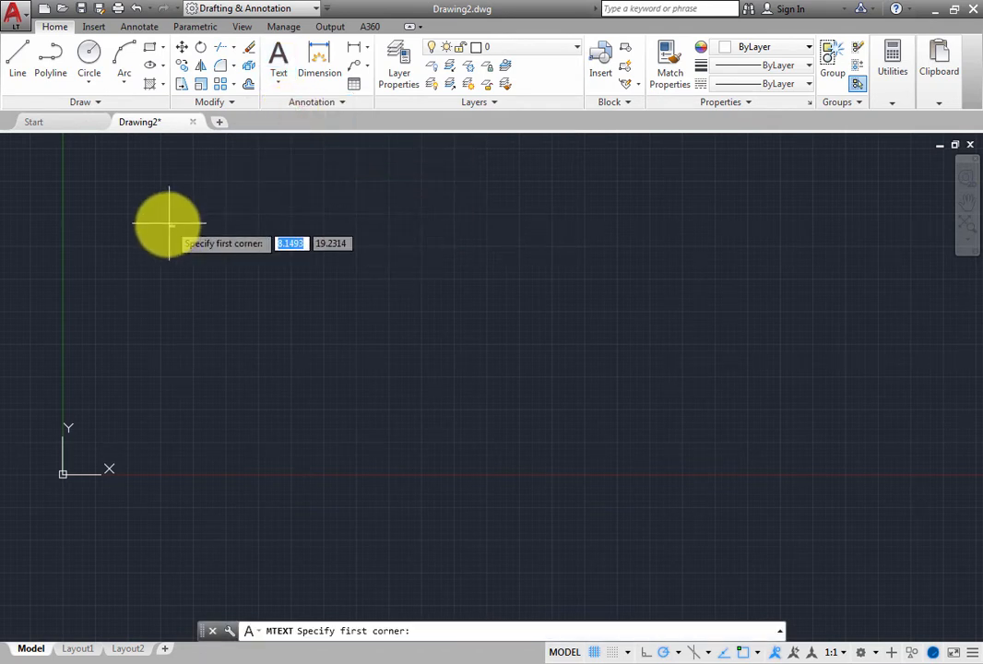
Step: Cancel the stray command and start the Multiline Text tool from the Annotate text dropdown
key(Escape)
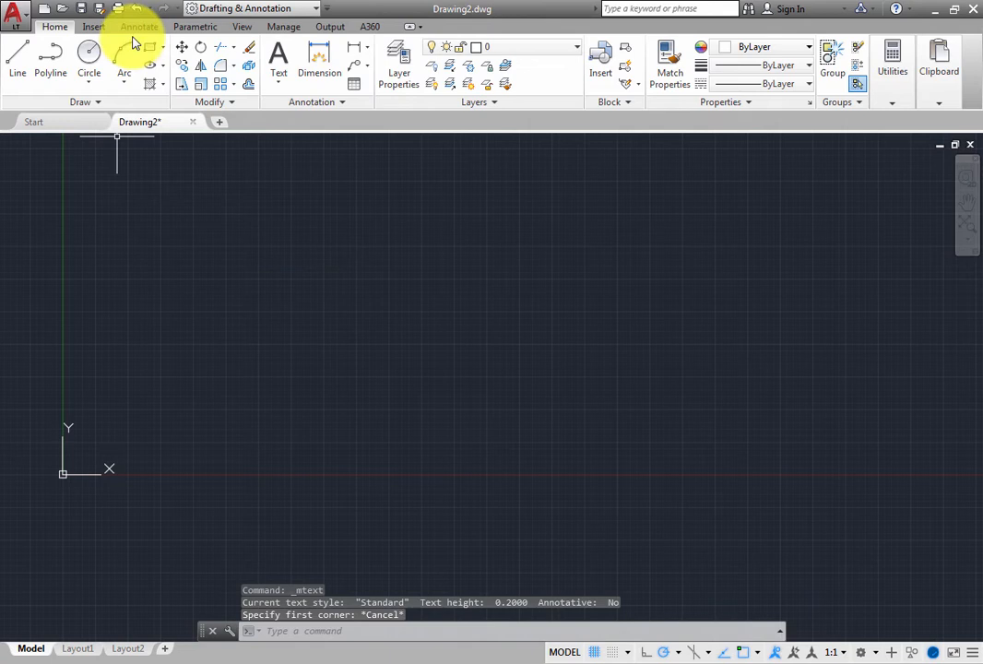
click(140, 25)
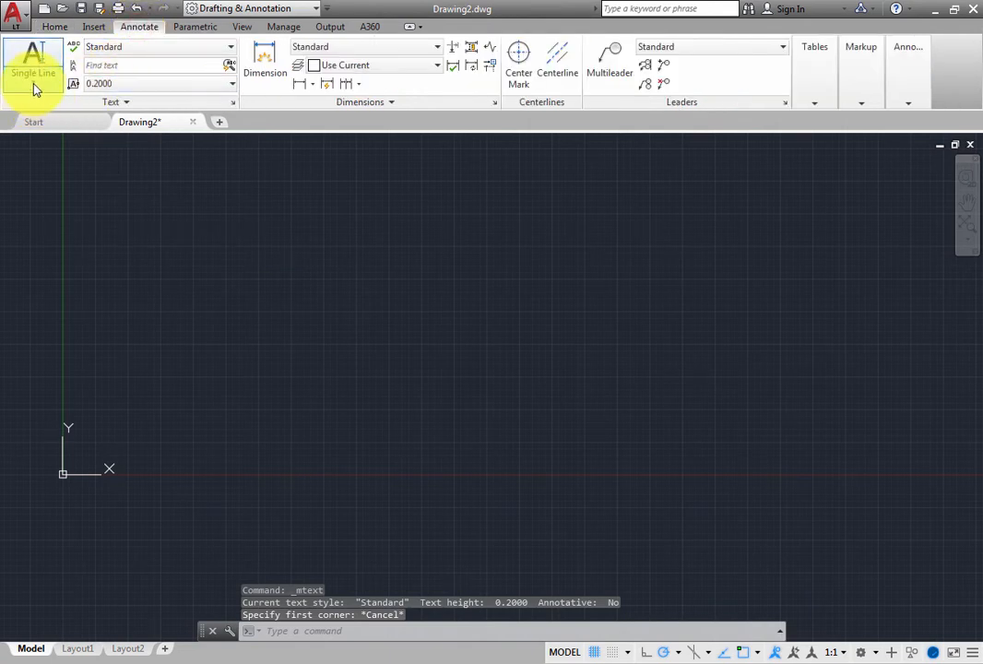
click(33, 59)
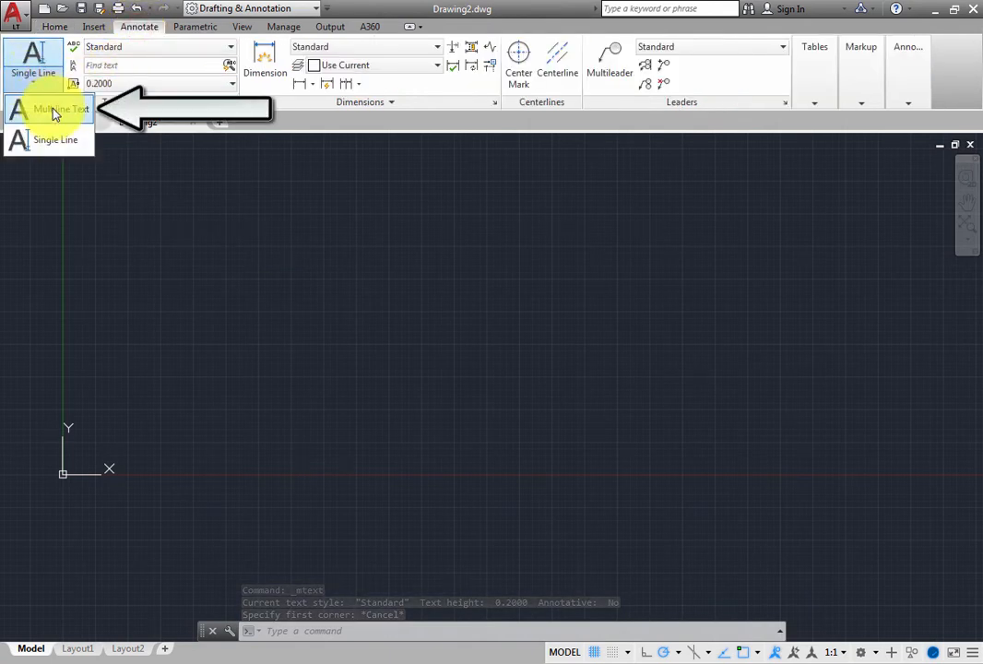
mouse_move(59, 109)
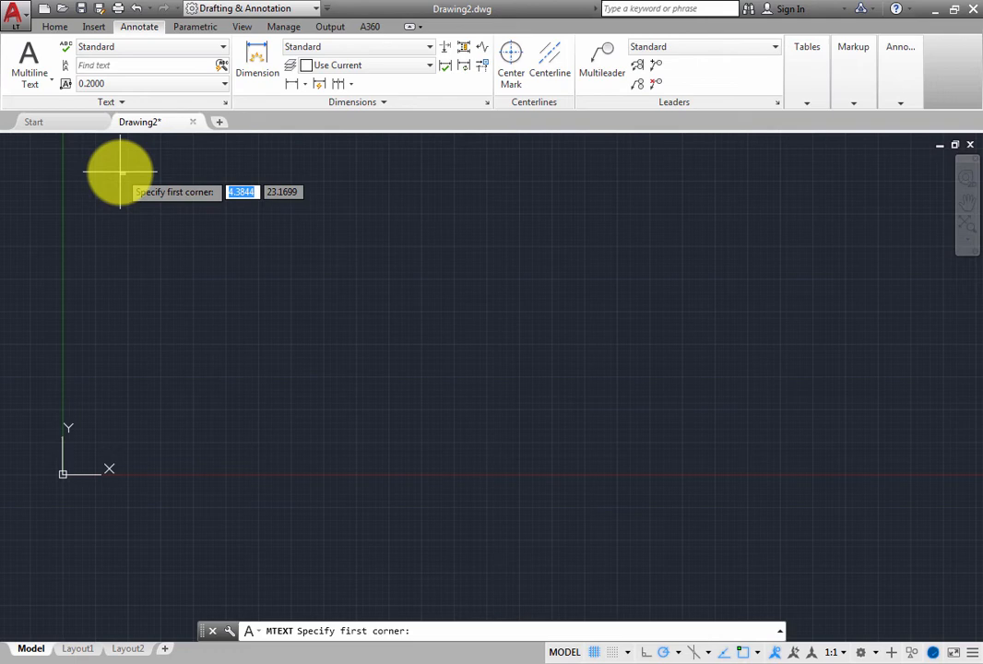
mouse_move(129, 175)
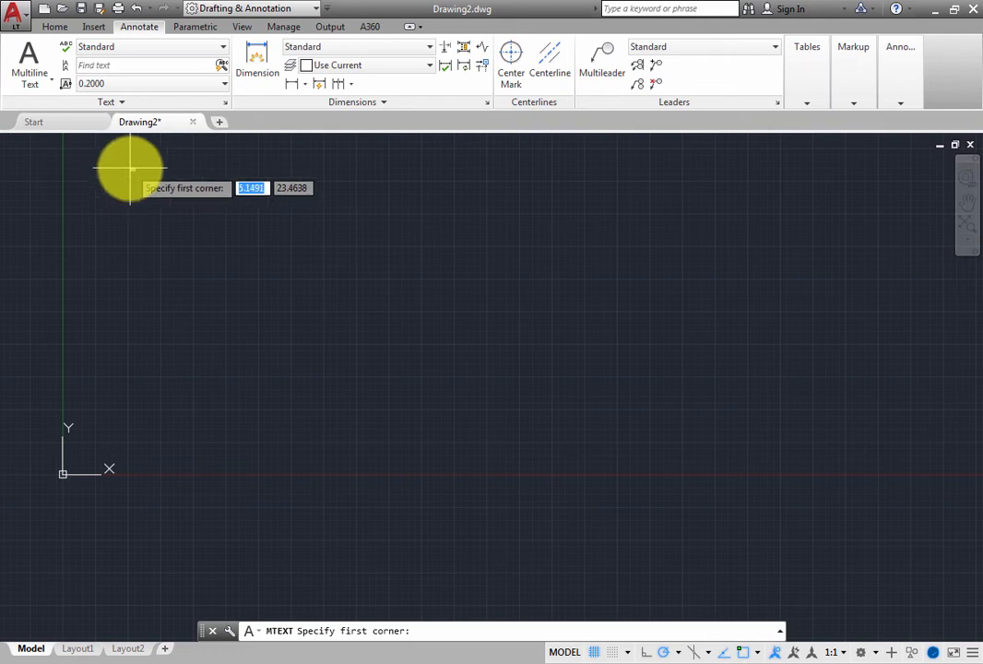
Step: Place the first corner of the text area near the upper left of the drawing
click(130, 170)
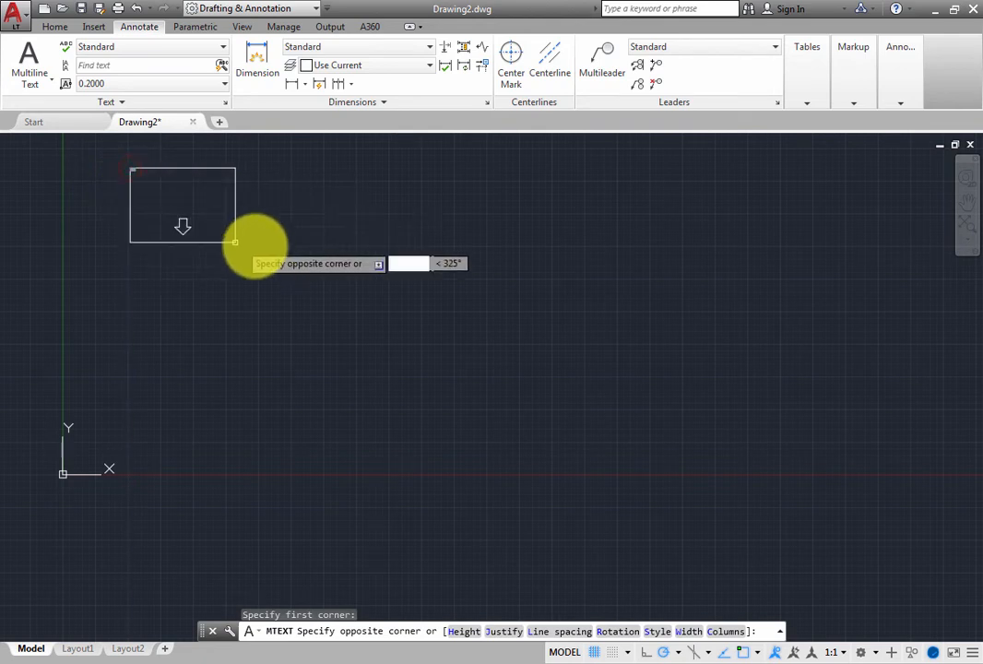
mouse_move(312, 258)
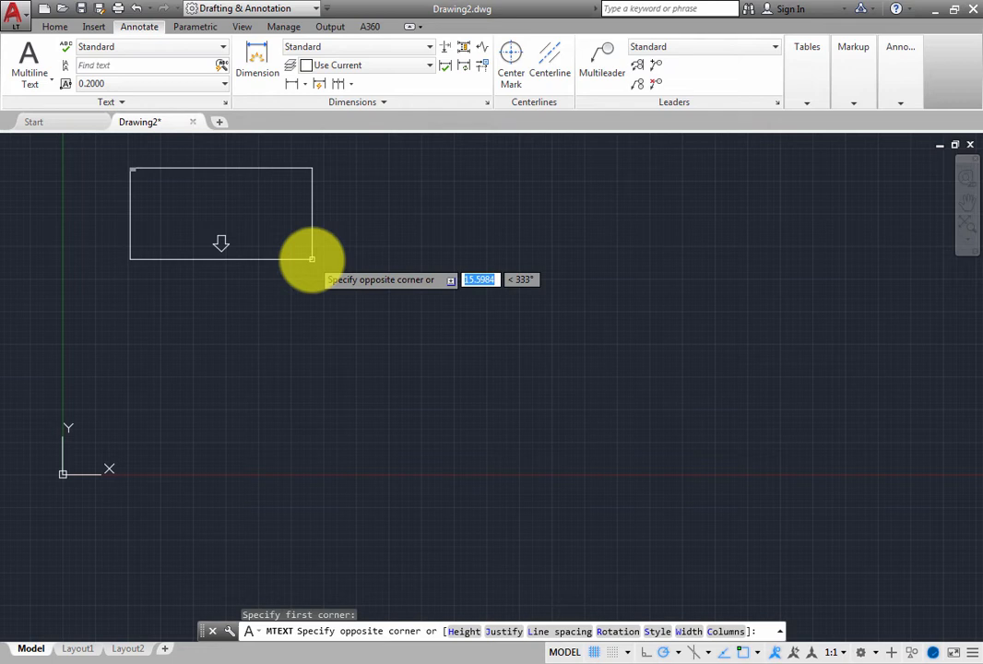
mouse_move(384, 265)
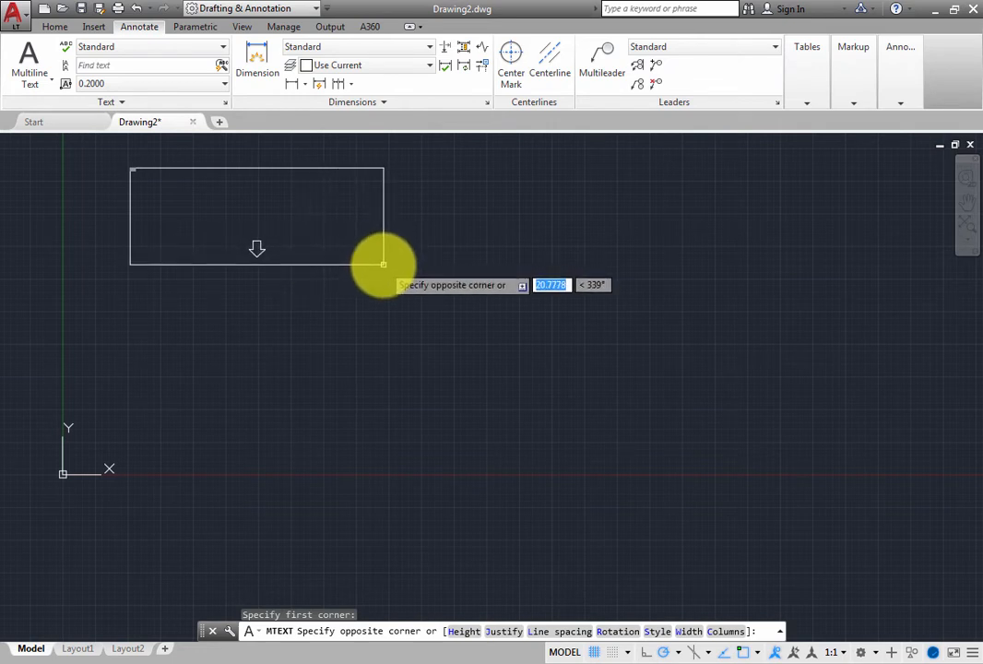
mouse_move(387, 267)
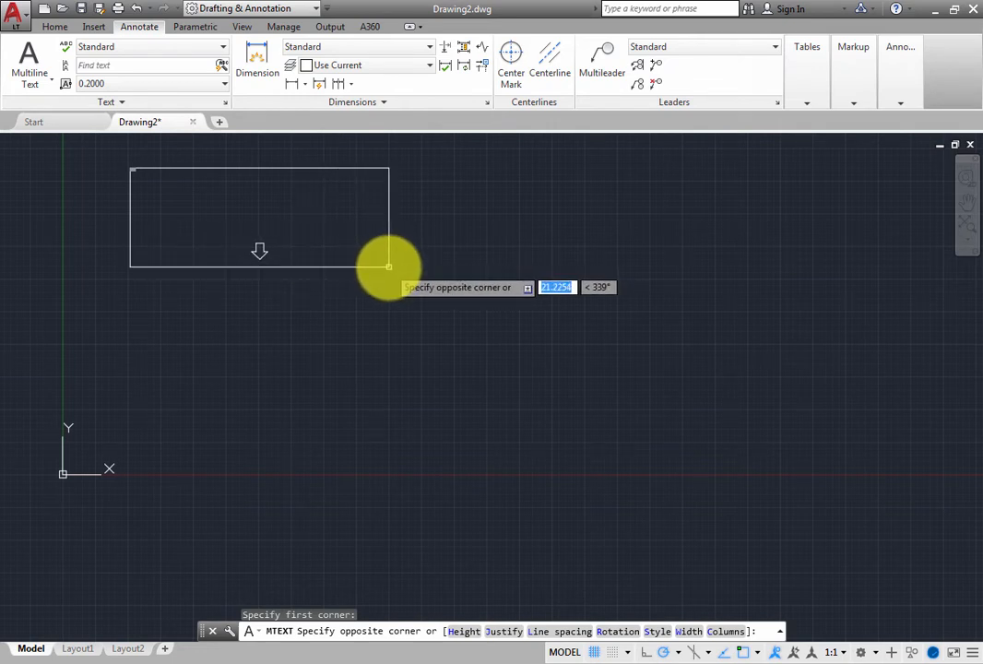
mouse_move(391, 273)
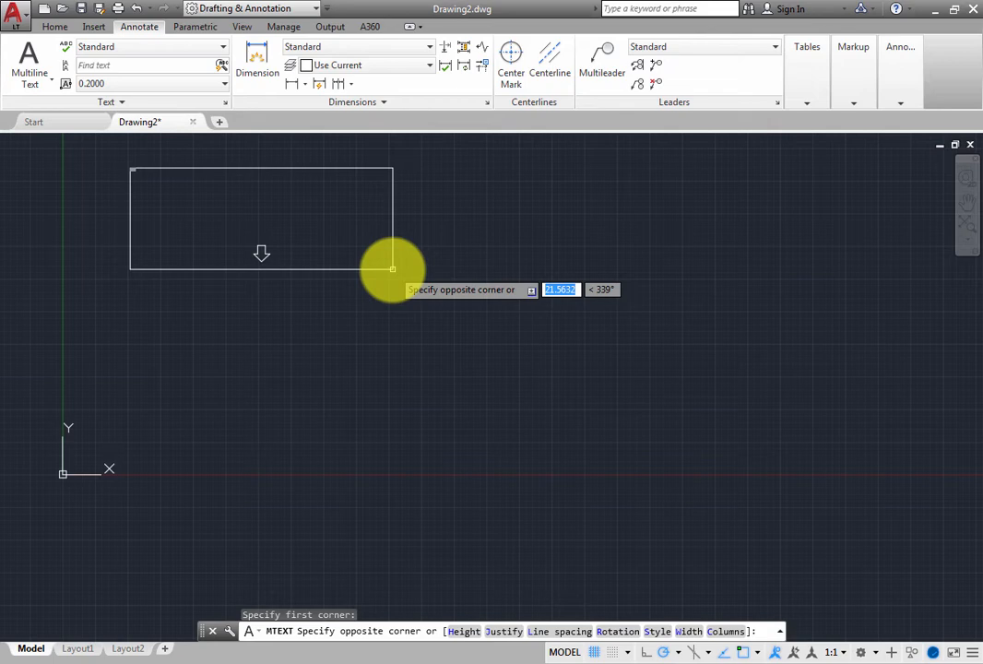
Step: Place the opposite corner so the in-place text editor appears
click(393, 269)
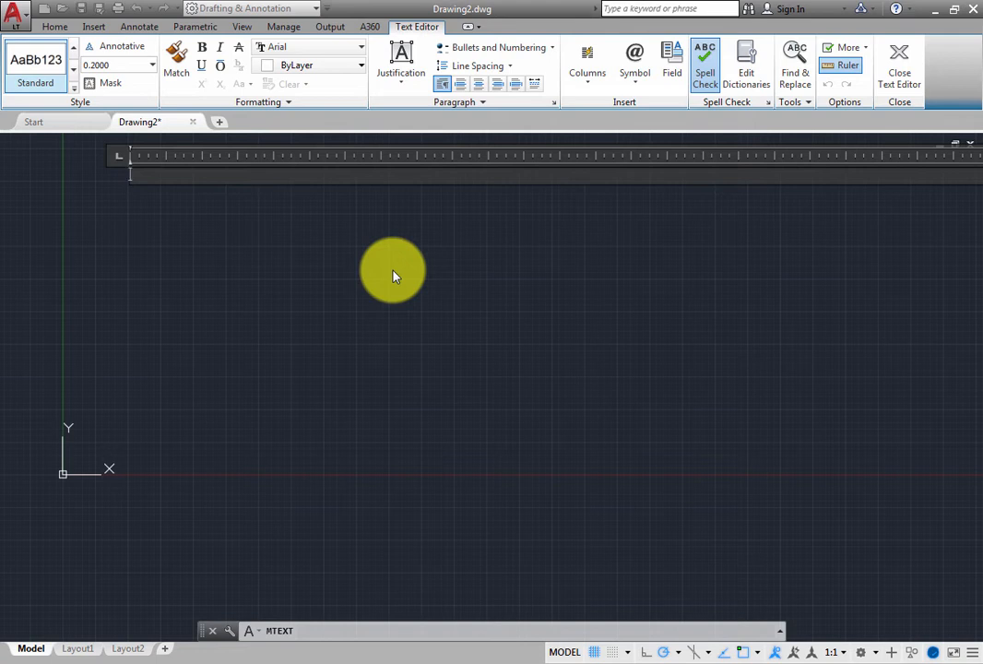
mouse_move(402, 273)
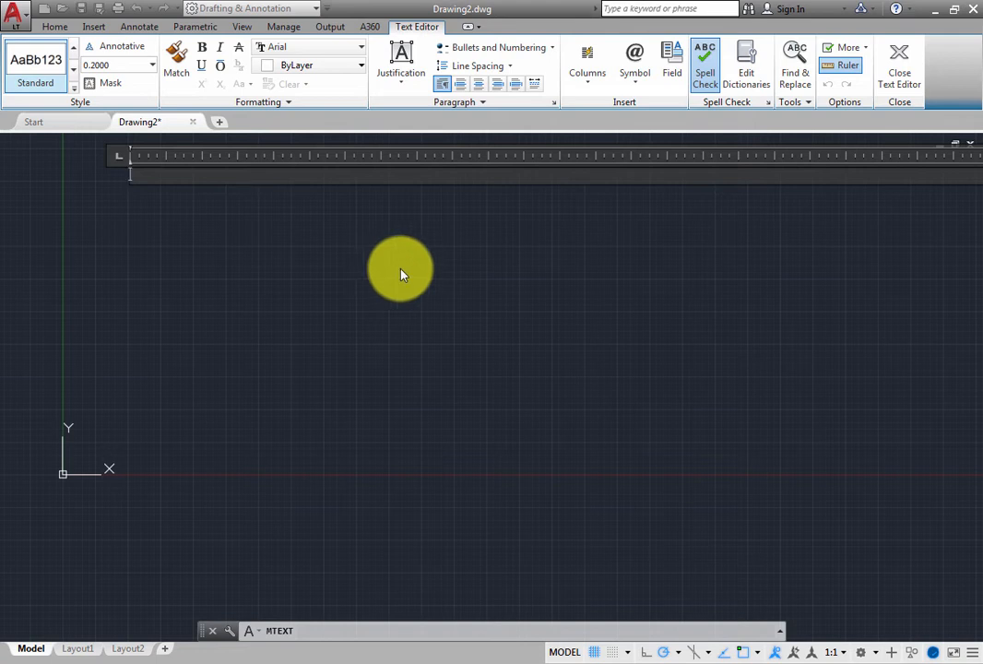
mouse_move(424, 260)
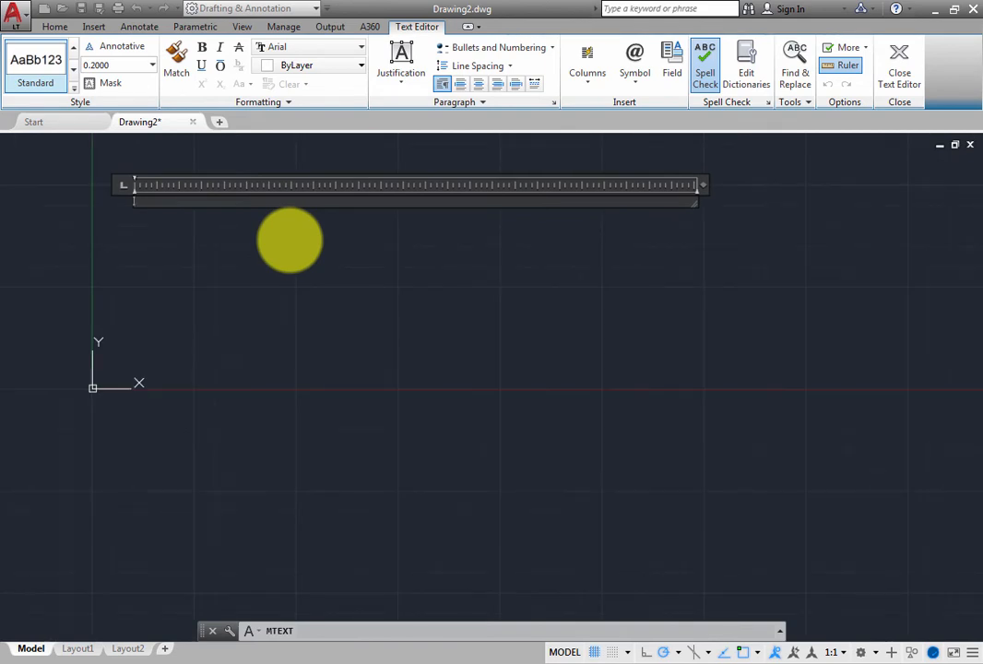
mouse_move(293, 243)
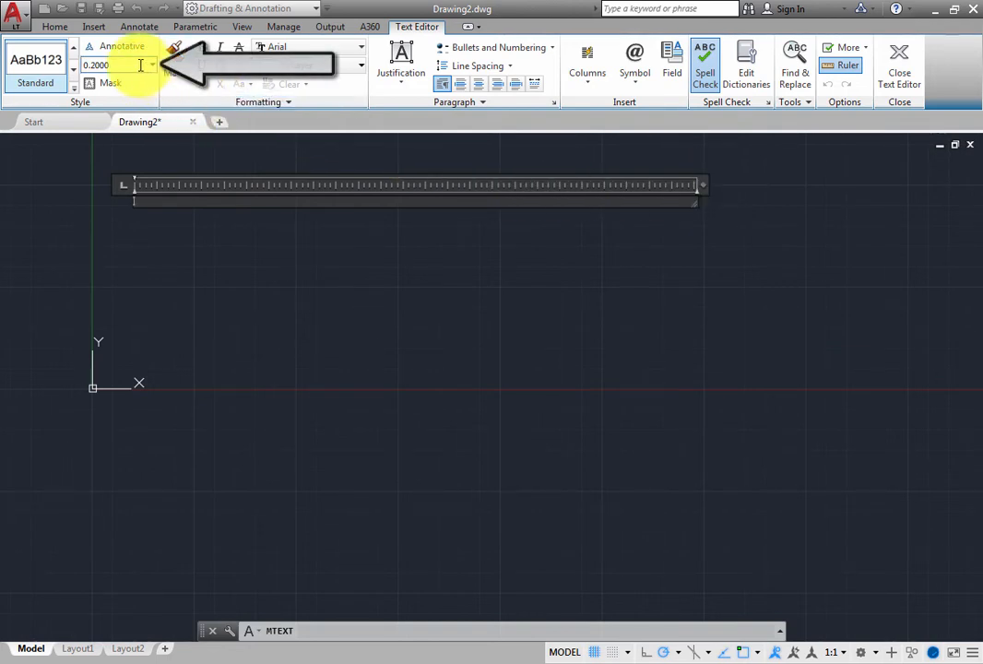
Step: Change the text height from 0.2000 to 1.0000
triple_click(96, 65)
text(1.0000)
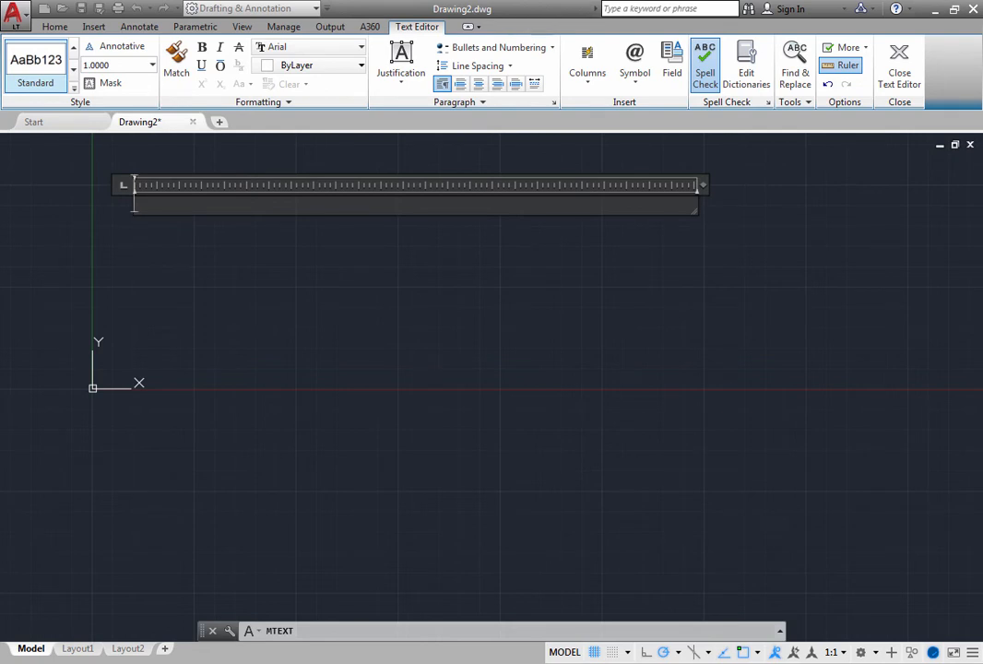
Step: Enter the sentence 'This is a paragraph of multiline text.' in the editor
text(This is a)
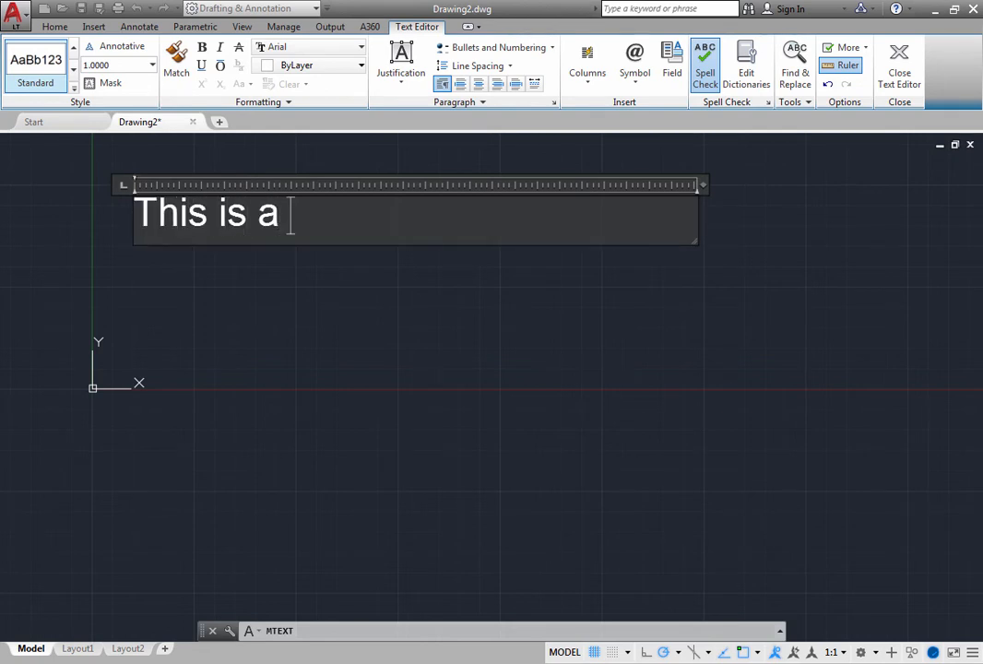
text(paragraph o)
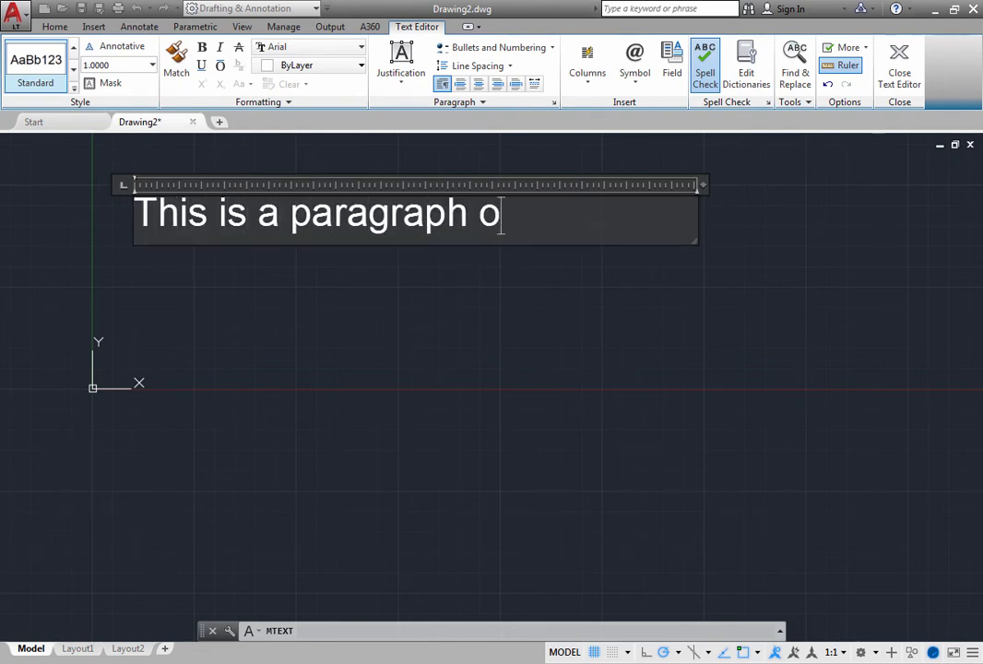
text(f mul)
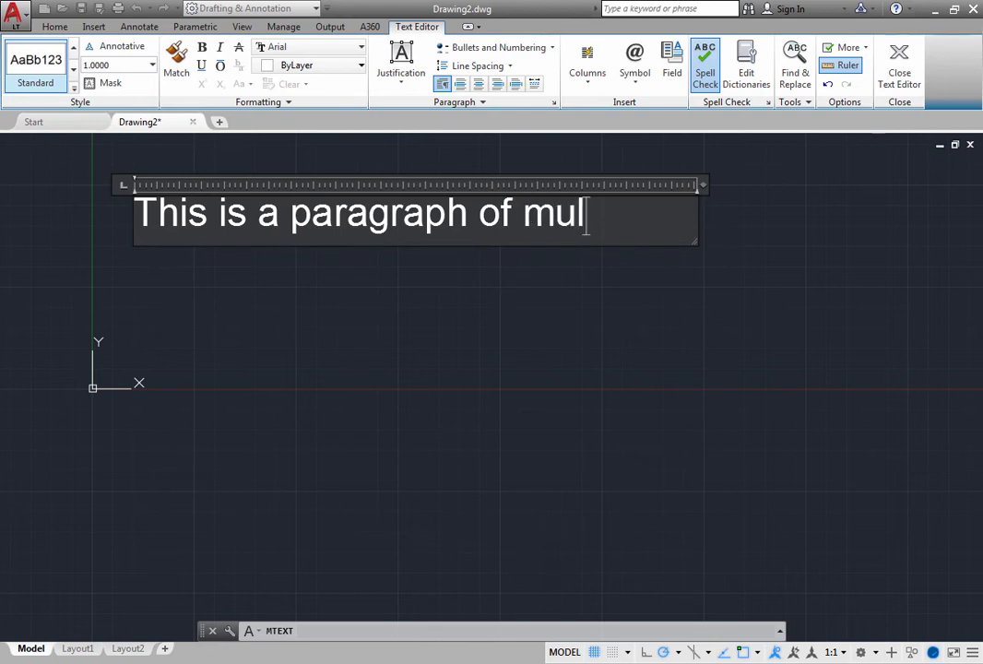
text(tiline tex)
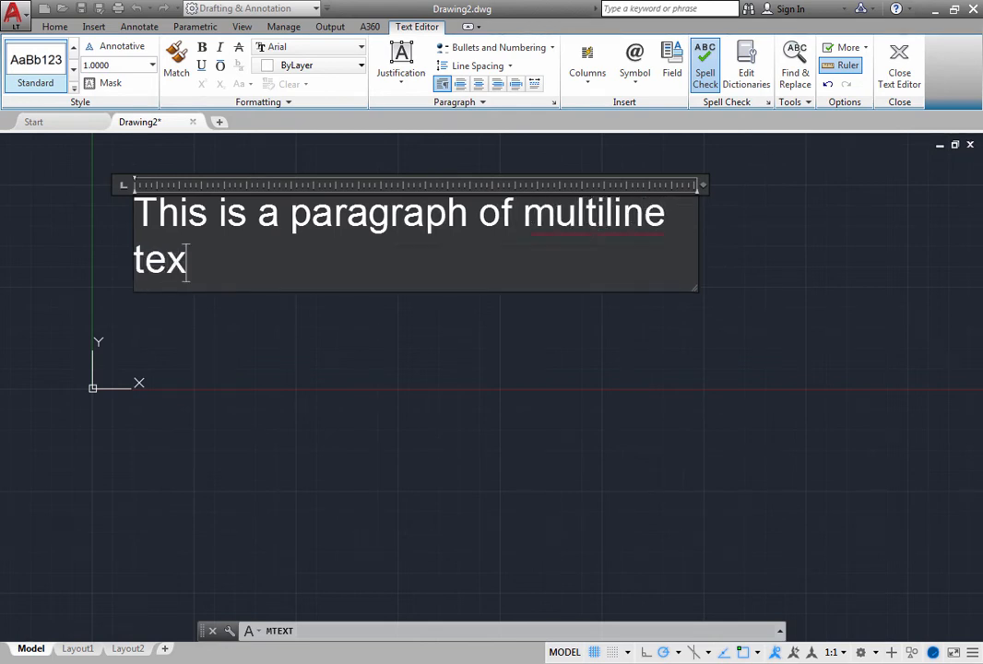
text(t)
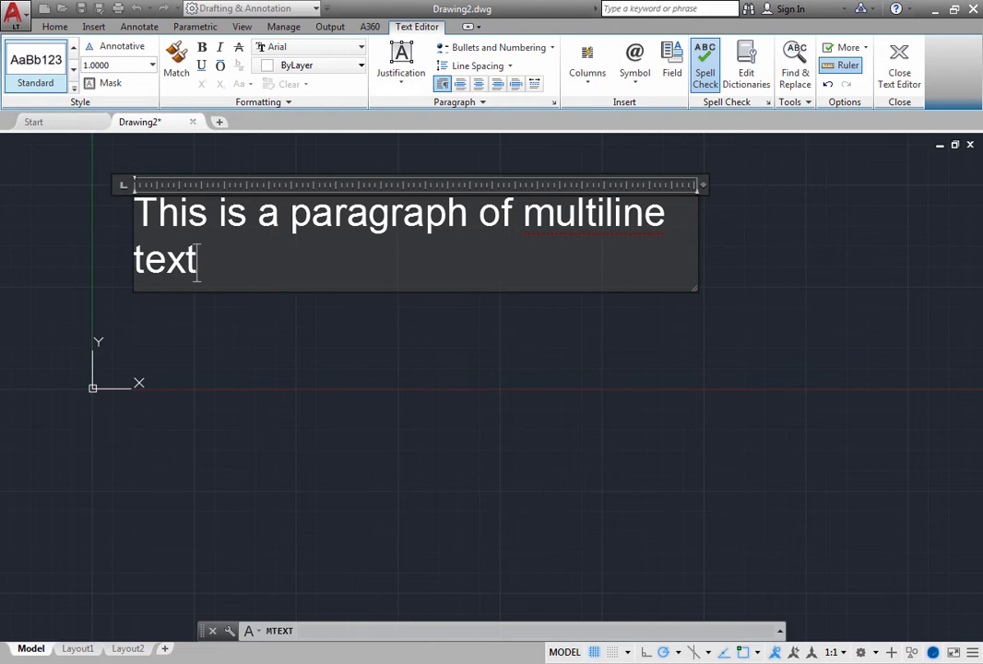
text(.)
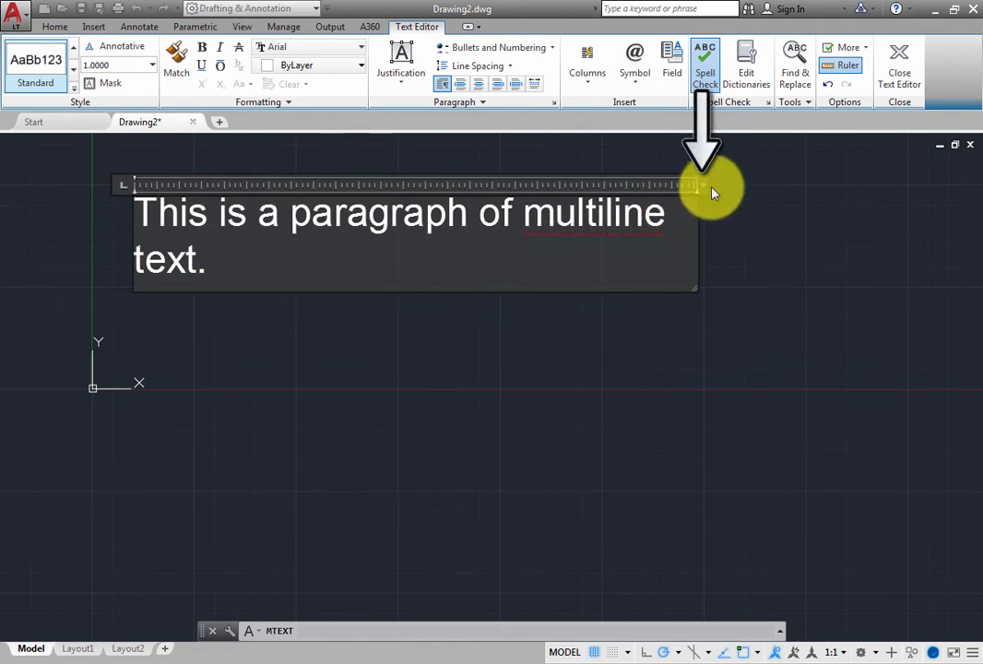
Step: Adjust the ruler width grip until the paragraph wraps after the word 'of'
drag(701, 184, 563, 184)
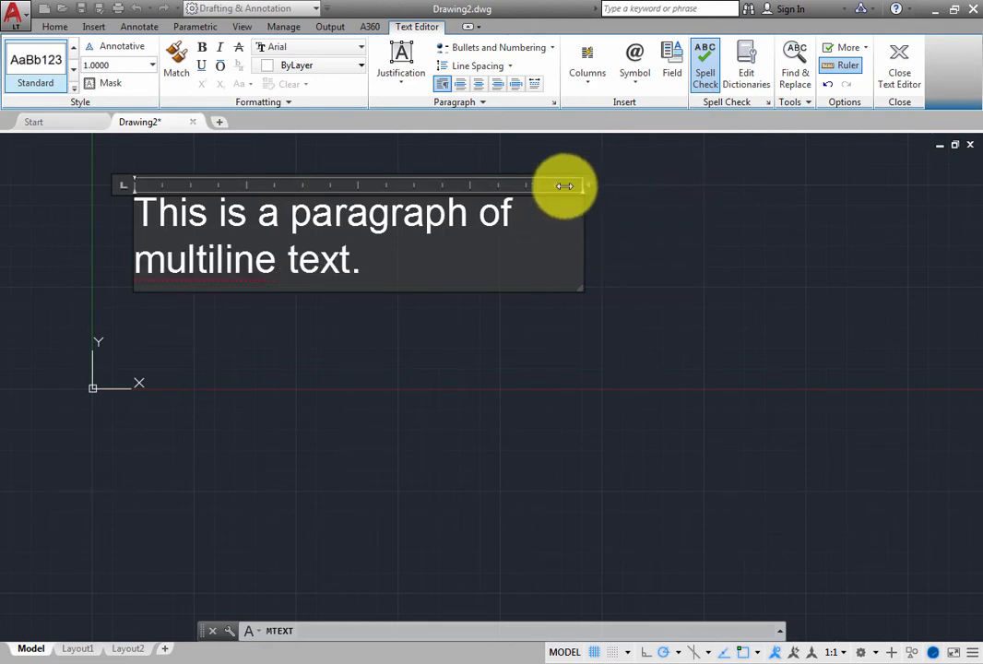
drag(563, 185, 425, 190)
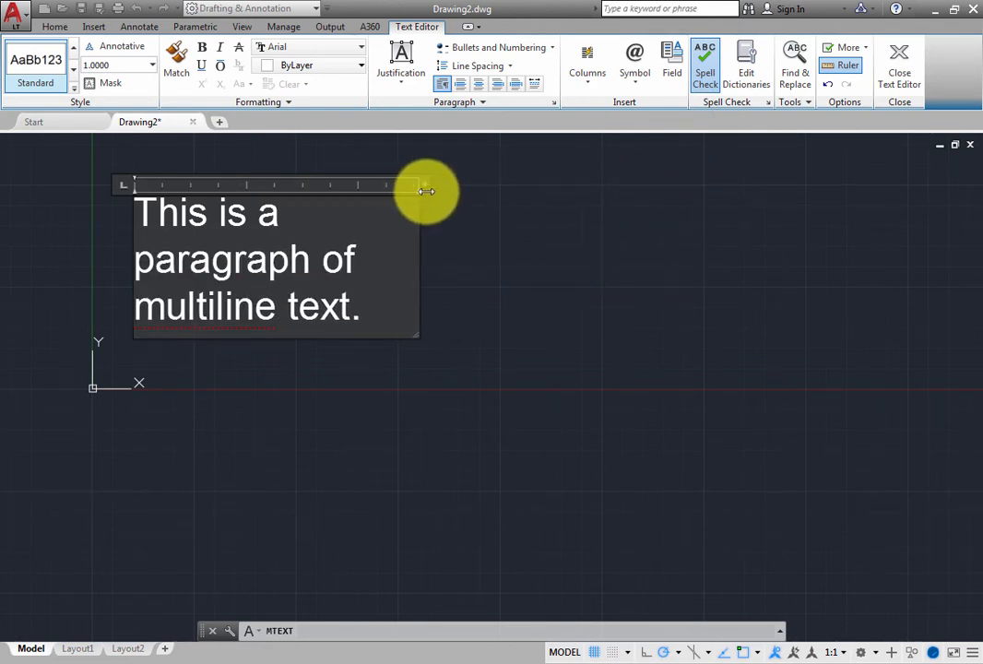
drag(424, 190, 535, 193)
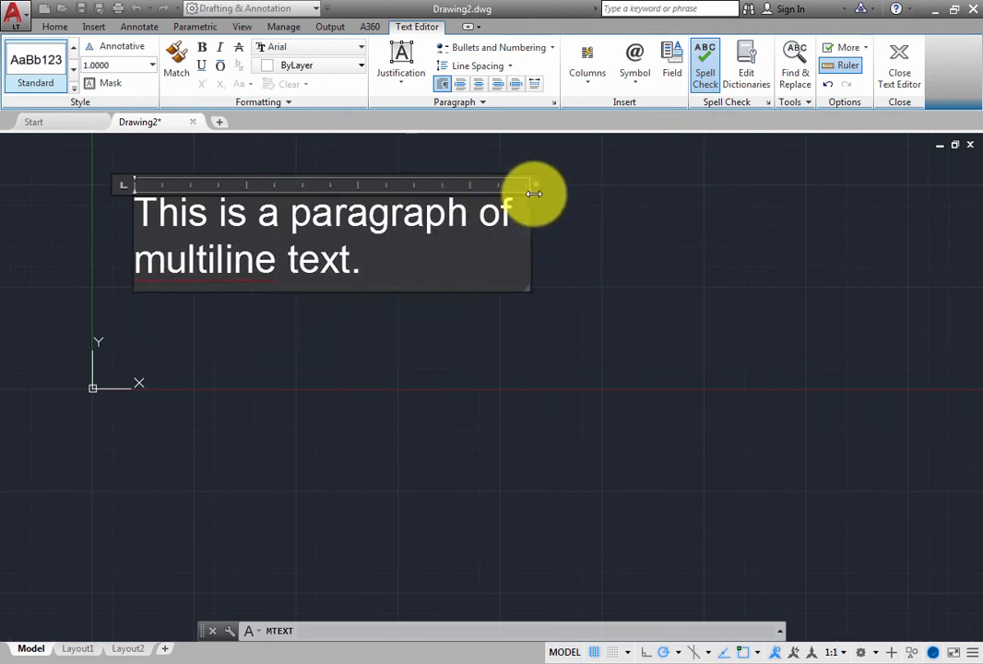
drag(535, 193, 405, 195)
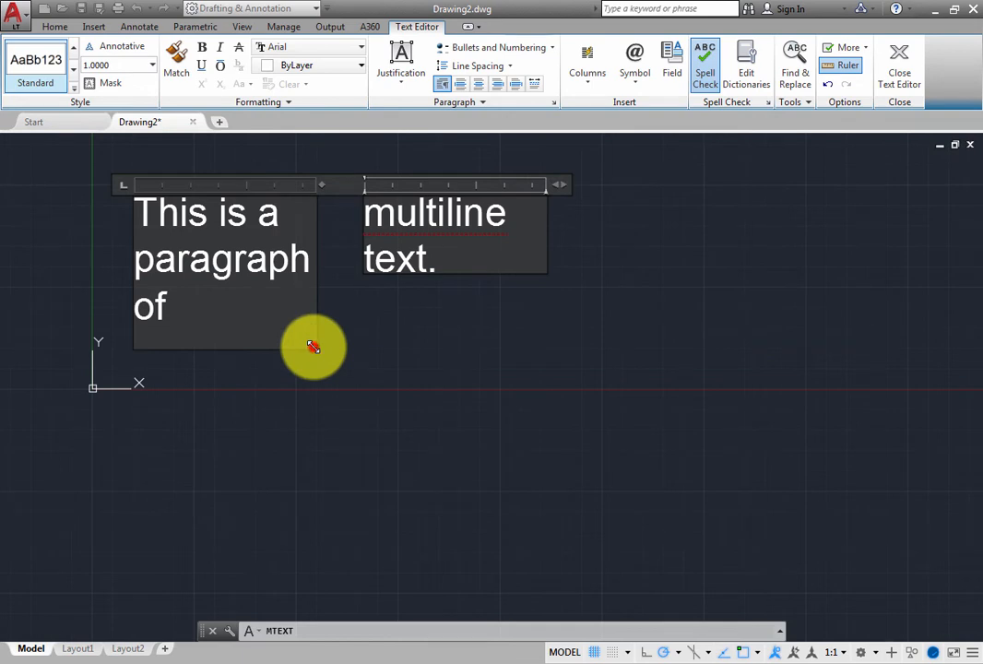
Step: Move the column grip so 'multiline text.' flows into a second column
drag(562, 184, 384, 185)
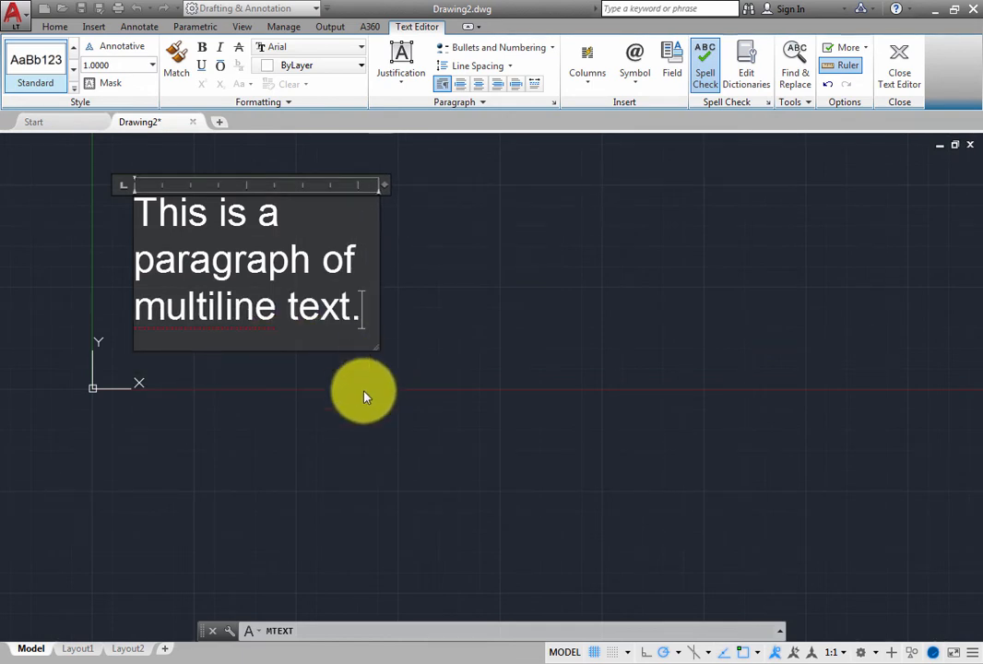
mouse_move(342, 415)
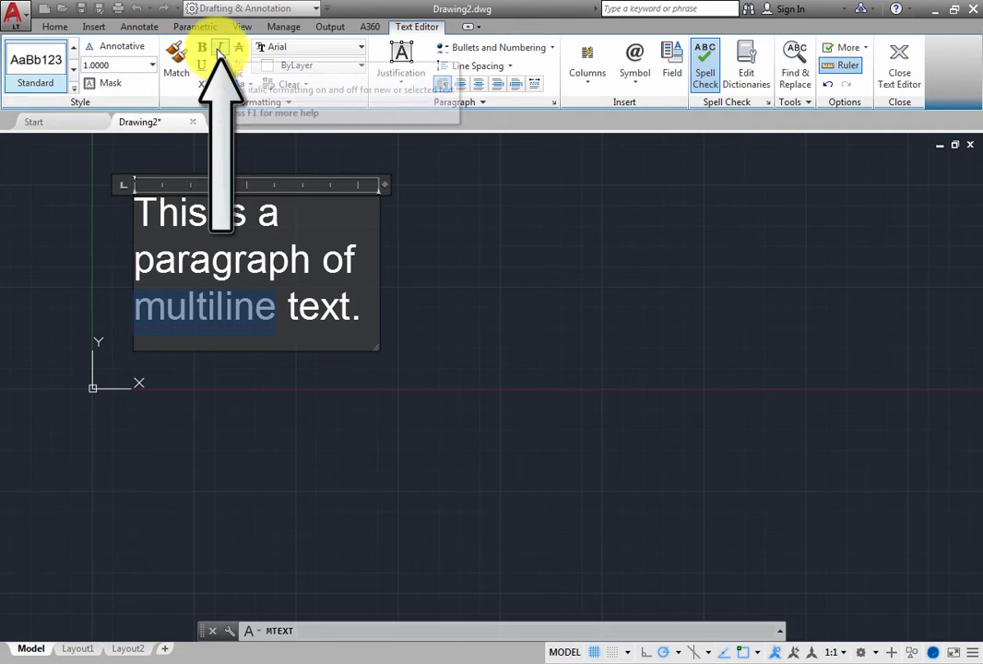
Step: Make the selected word 'multiline' italic and colour it red
click(219, 48)
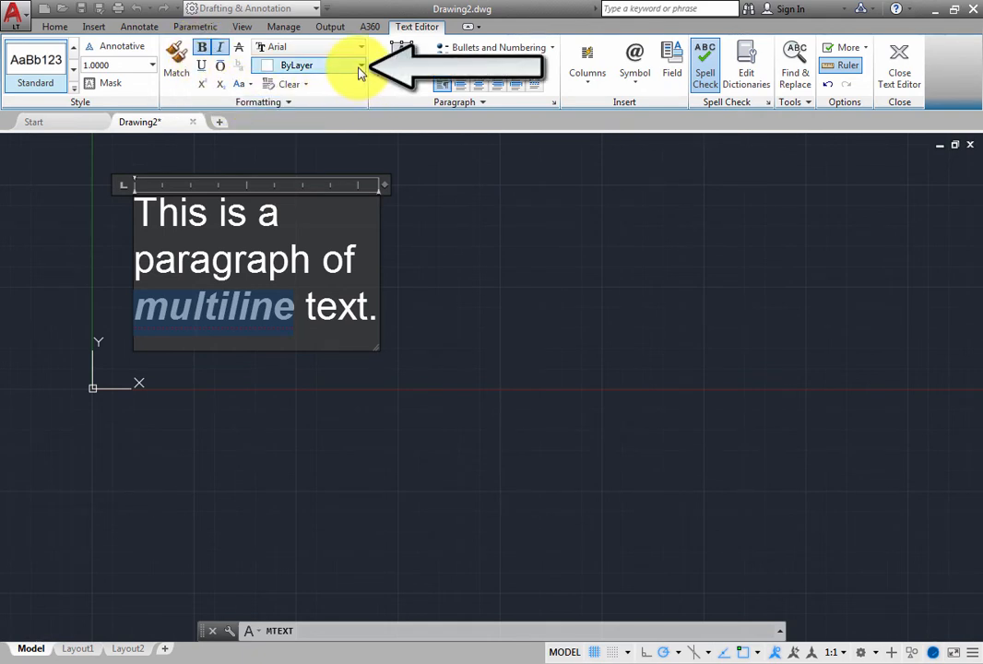
click(362, 65)
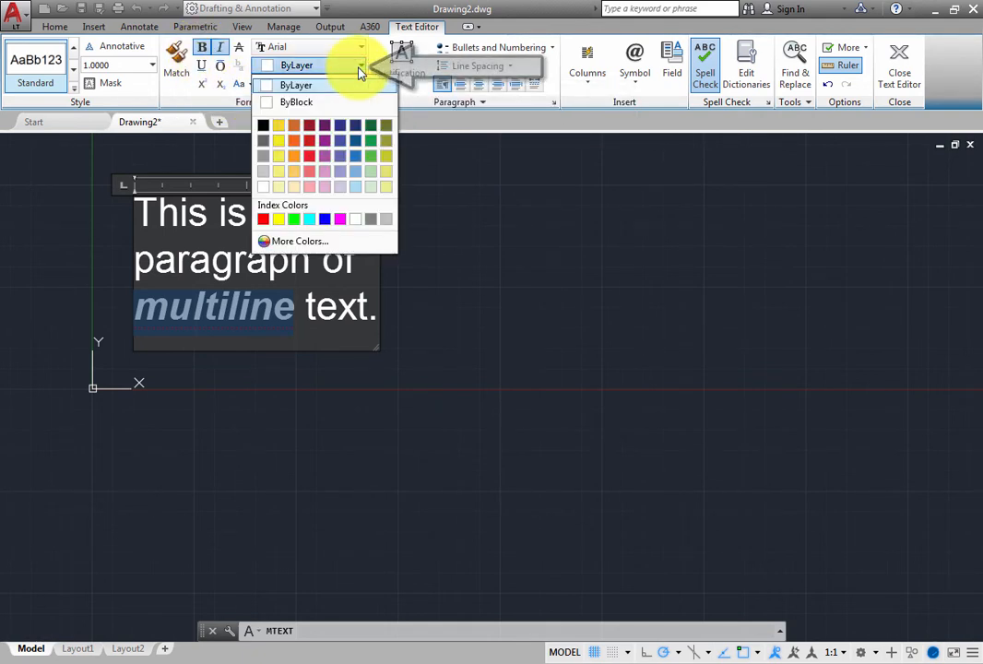
click(264, 217)
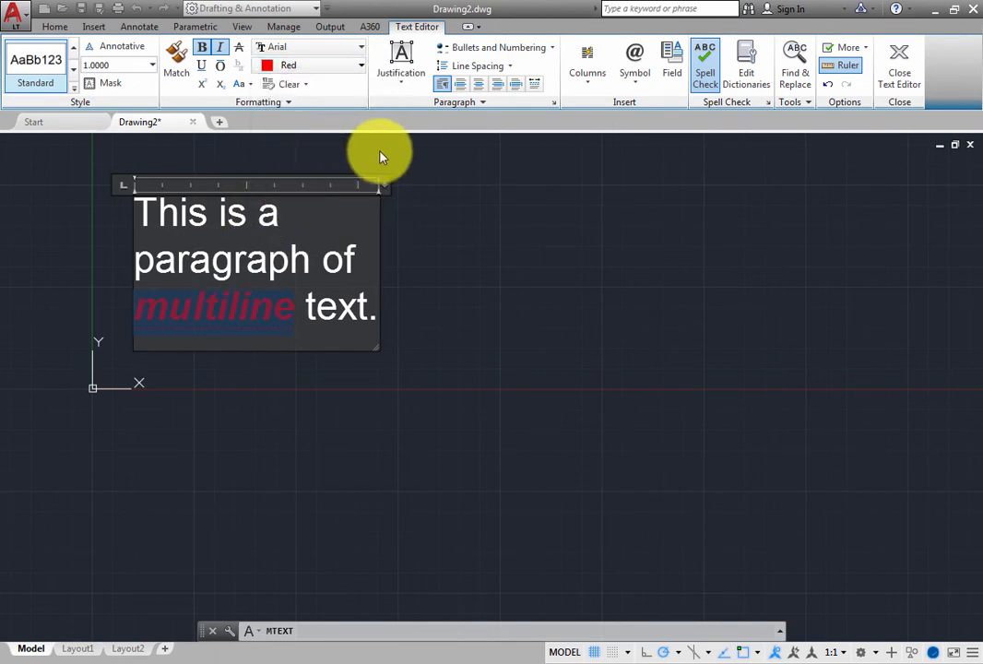
mouse_move(495, 48)
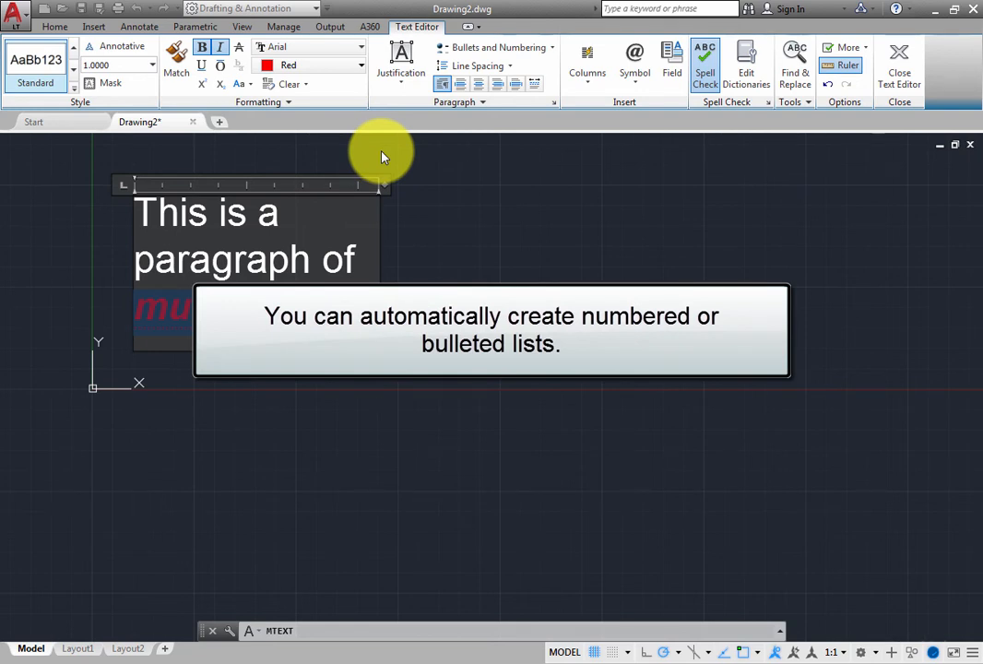
mouse_move(404, 170)
text(1.)
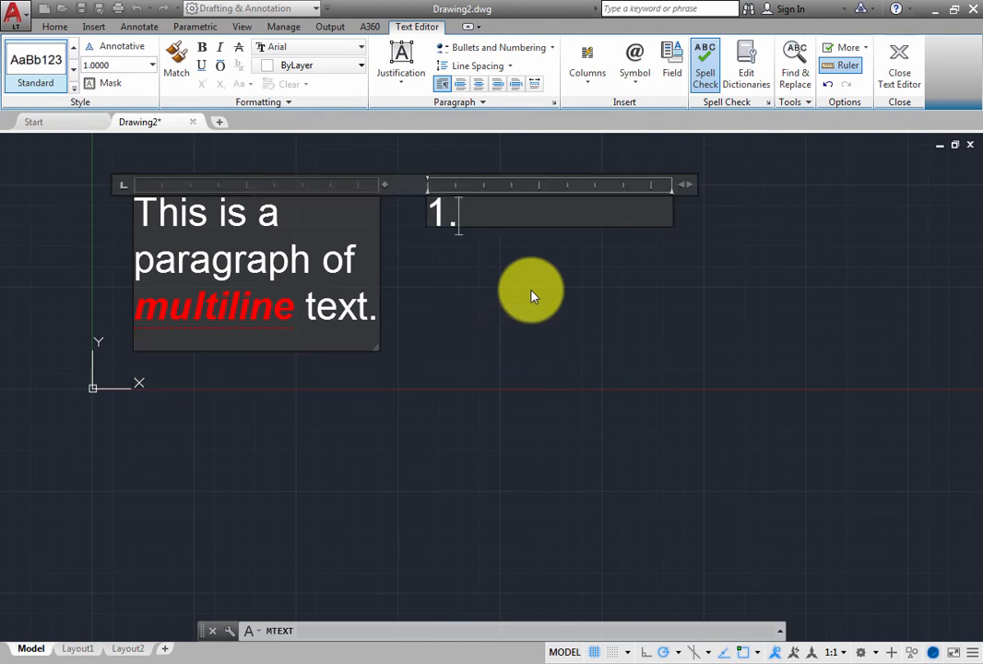
Step: Enter 'Red' as auto-numbered item 1 and begin item 2
text(red)
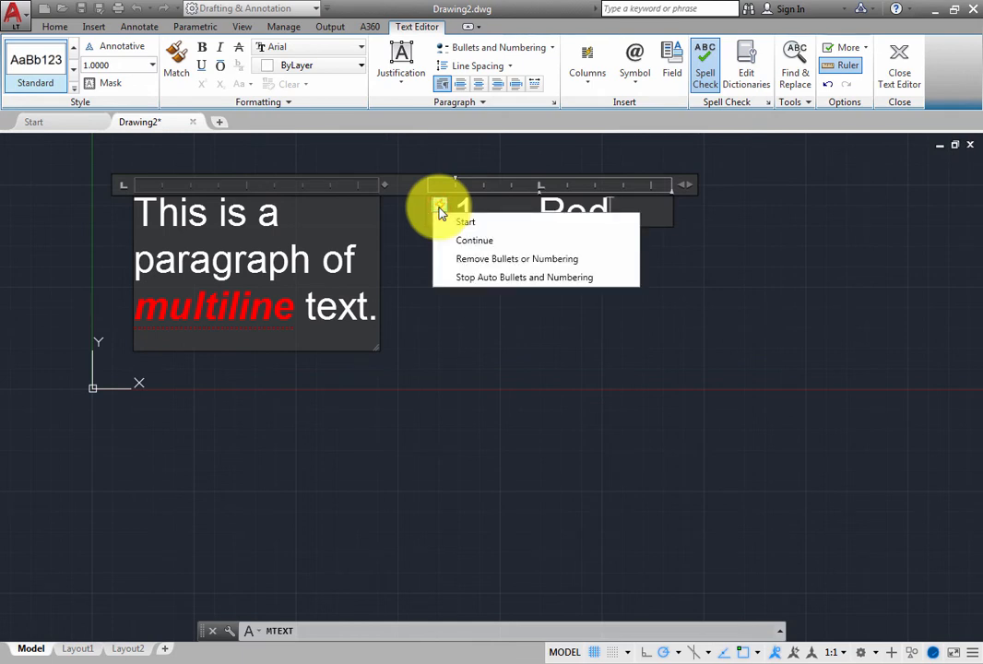
click(464, 221)
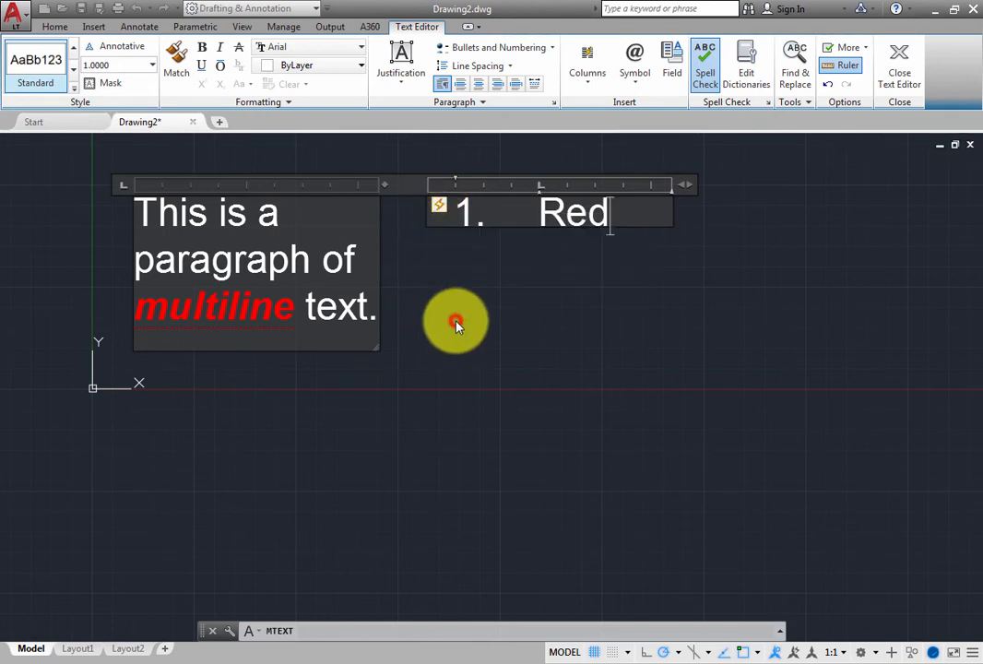
mouse_move(461, 317)
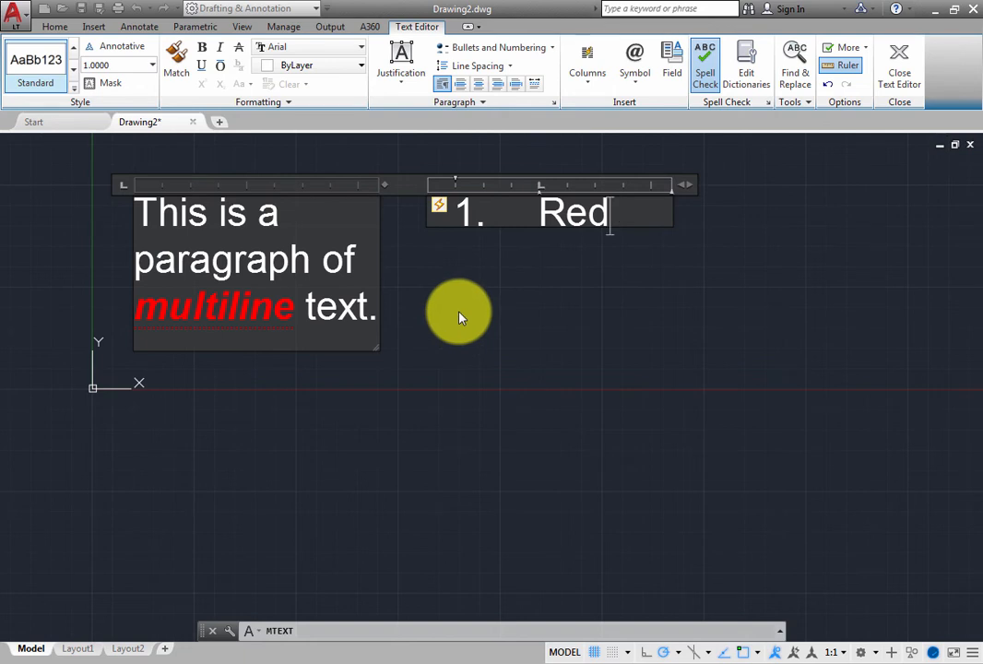
key(Return)
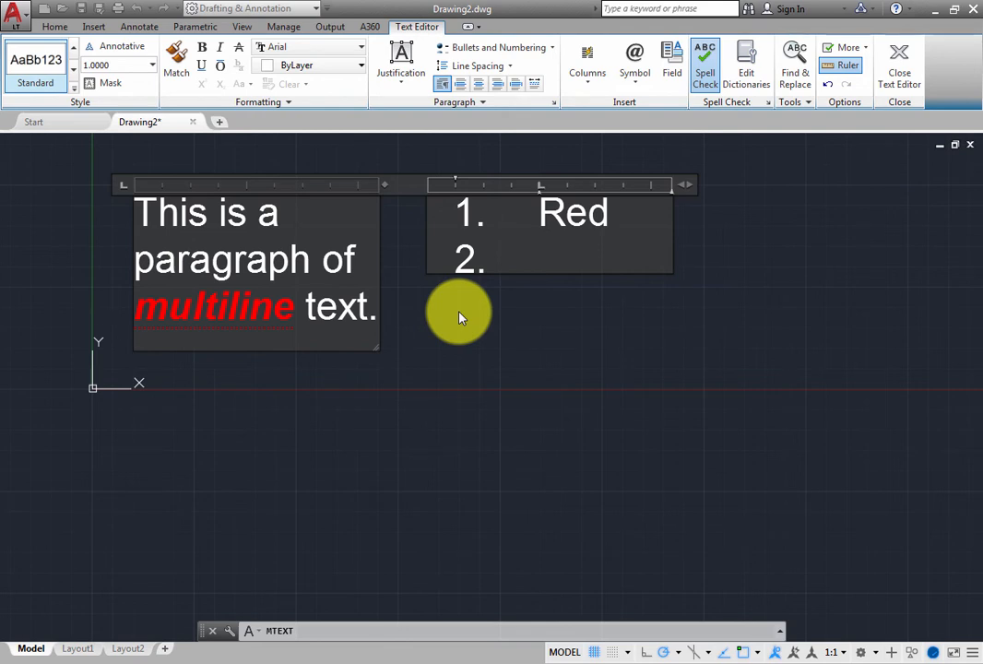
Step: Enter 'H2O' as item 2 with the 2 set as a subscript
text(H2O)
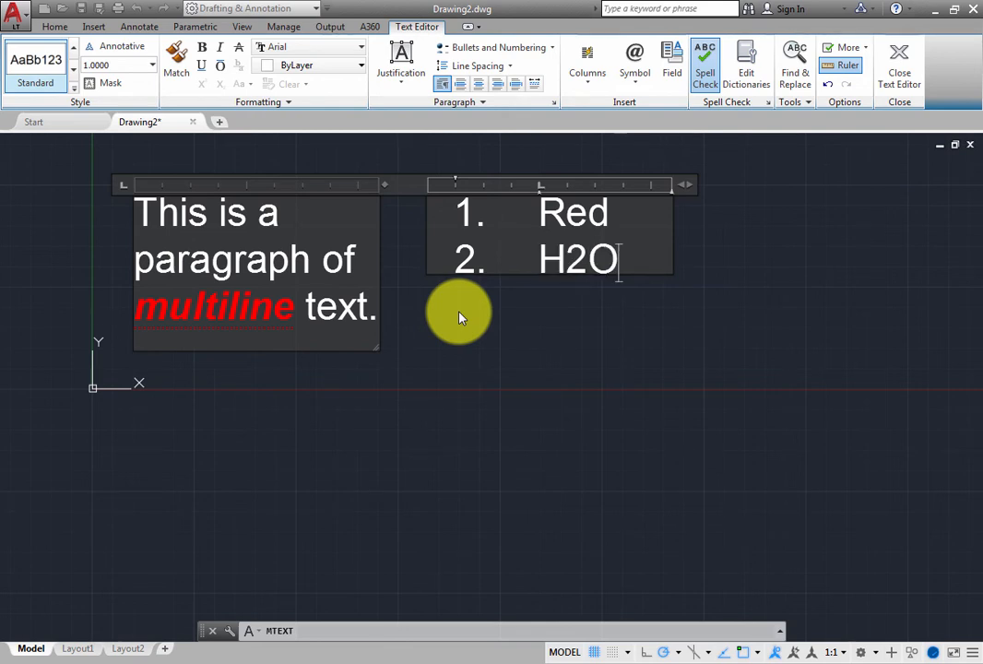
mouse_move(653, 265)
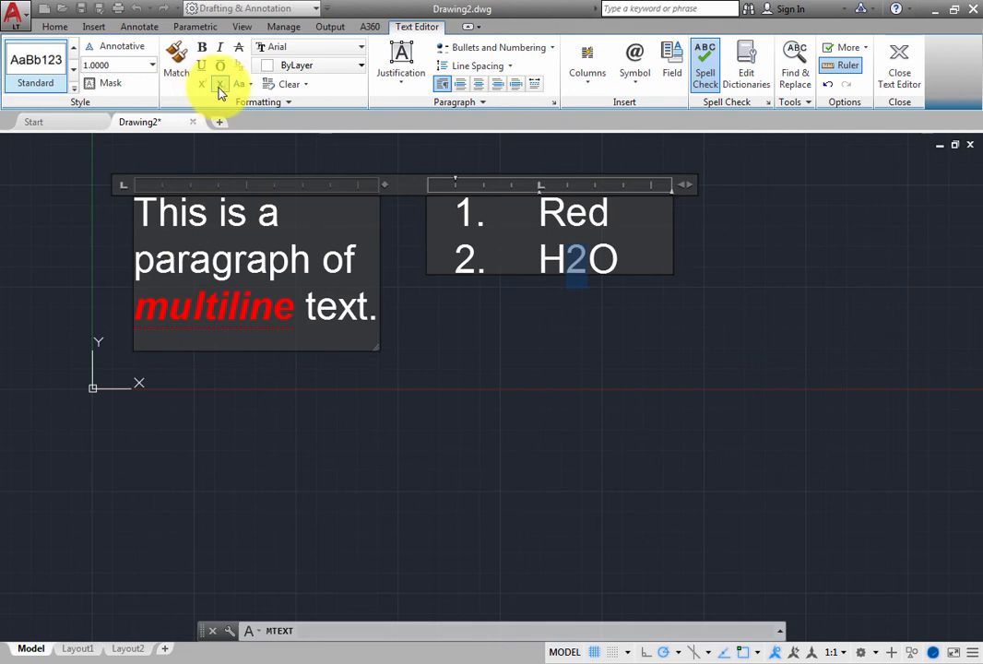
click(219, 85)
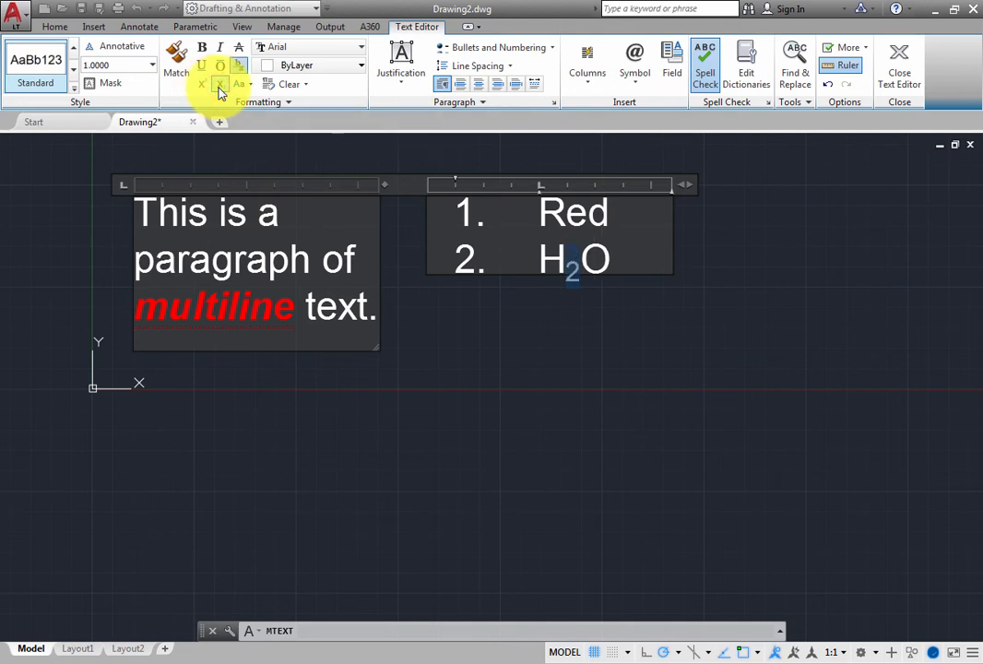
mouse_move(539, 328)
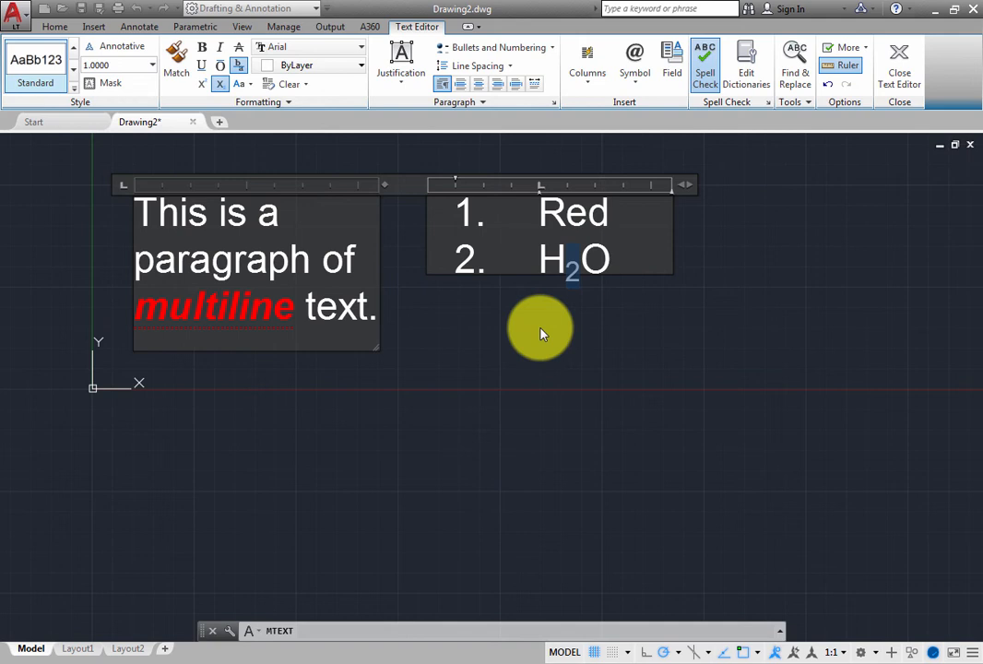
mouse_move(440, 349)
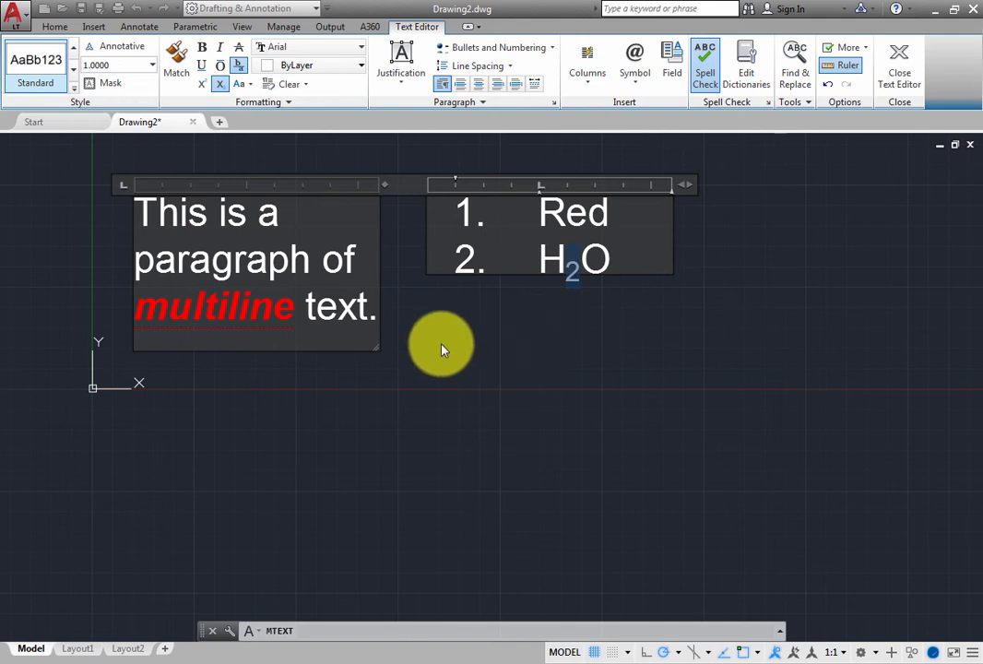
mouse_move(378, 348)
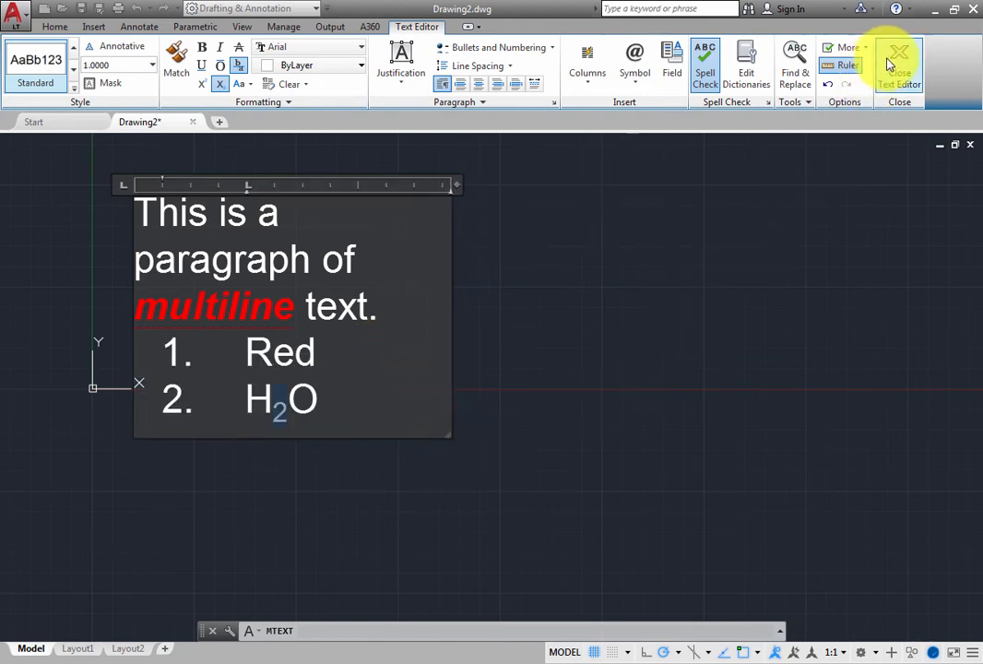
mouse_move(899, 57)
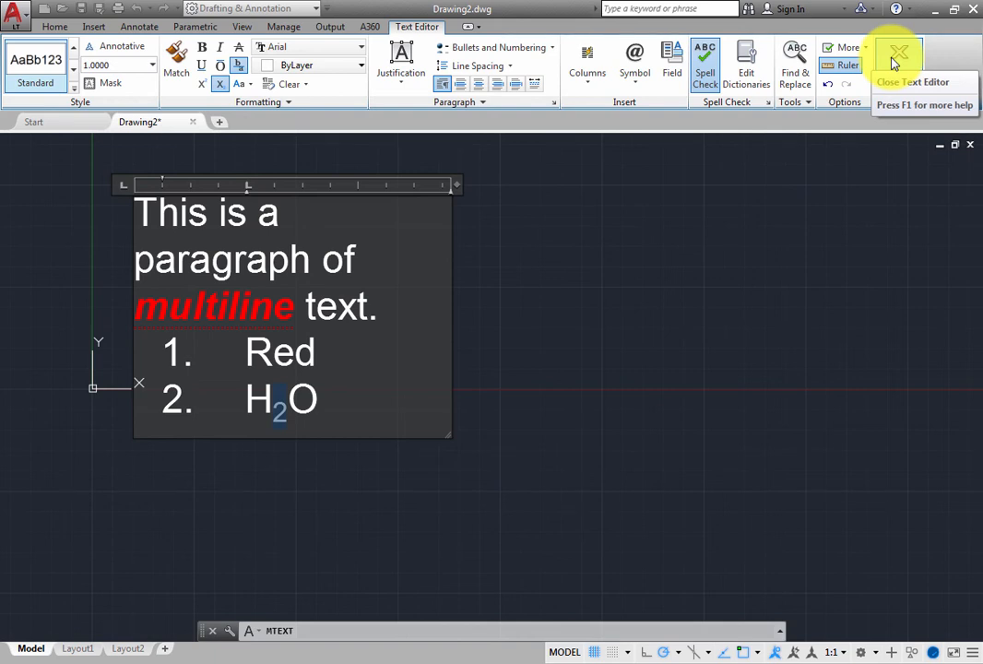
mouse_move(517, 310)
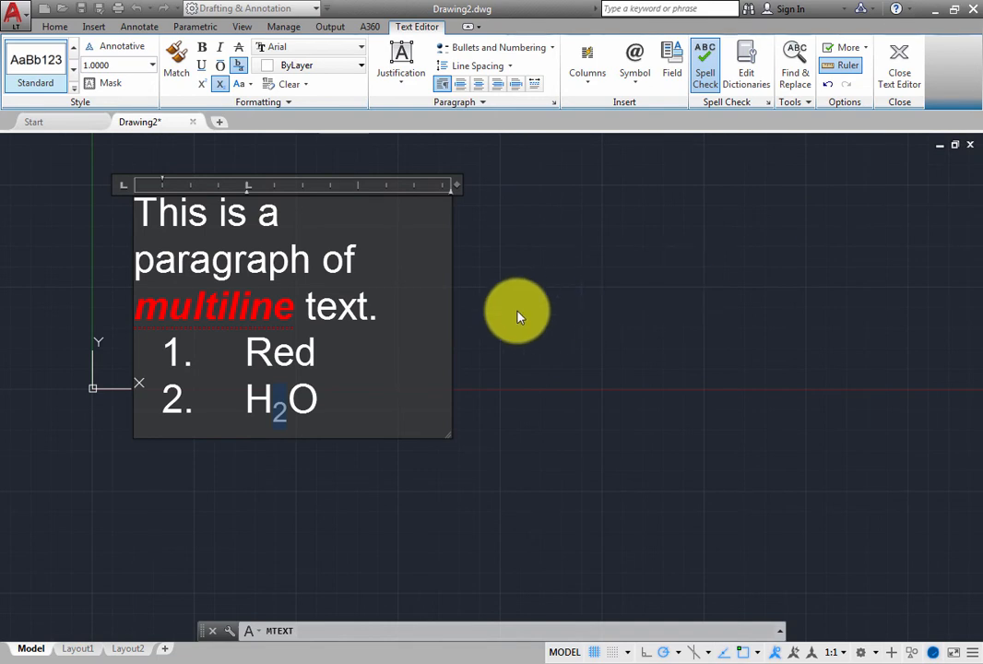
Step: Close the text editor and keep the changes, leaving one multiline text object
click(898, 65)
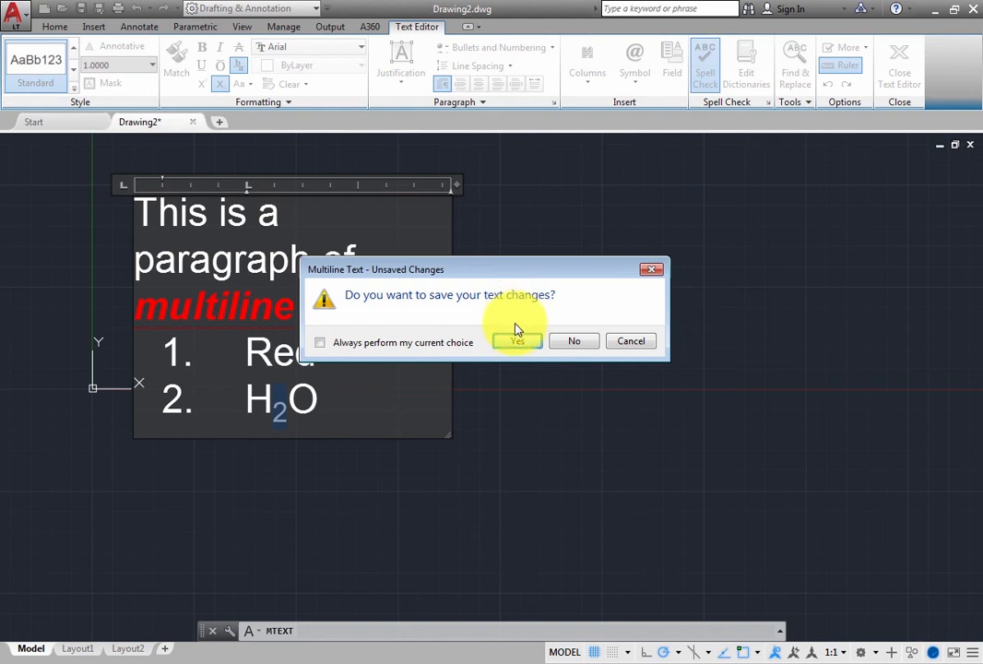
click(516, 339)
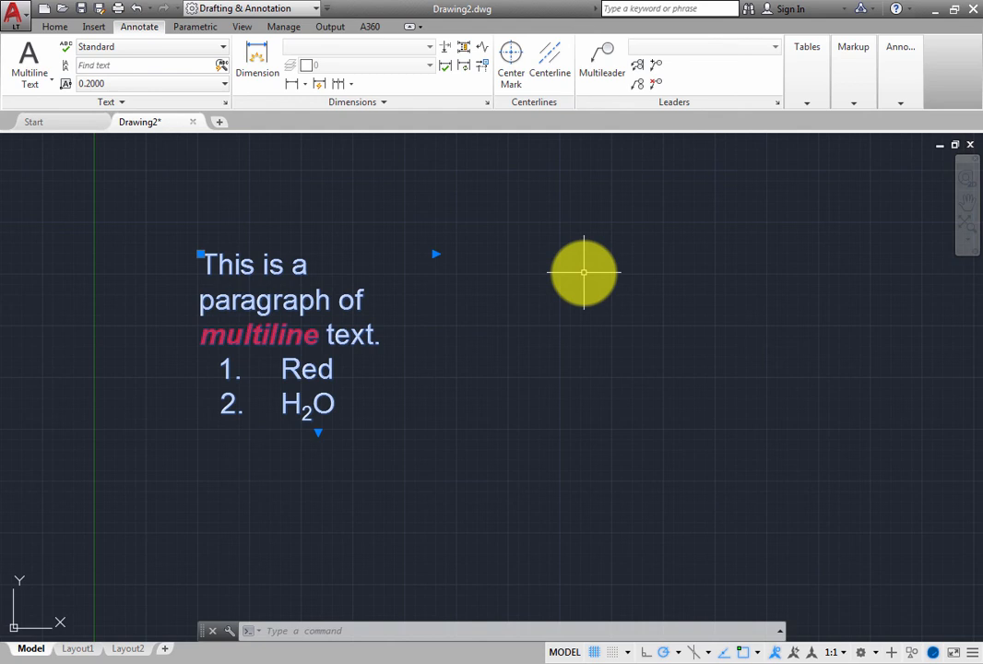
Step: Widen the selected MText with its width grip so the paragraph wraps into two longer lines
click(203, 256)
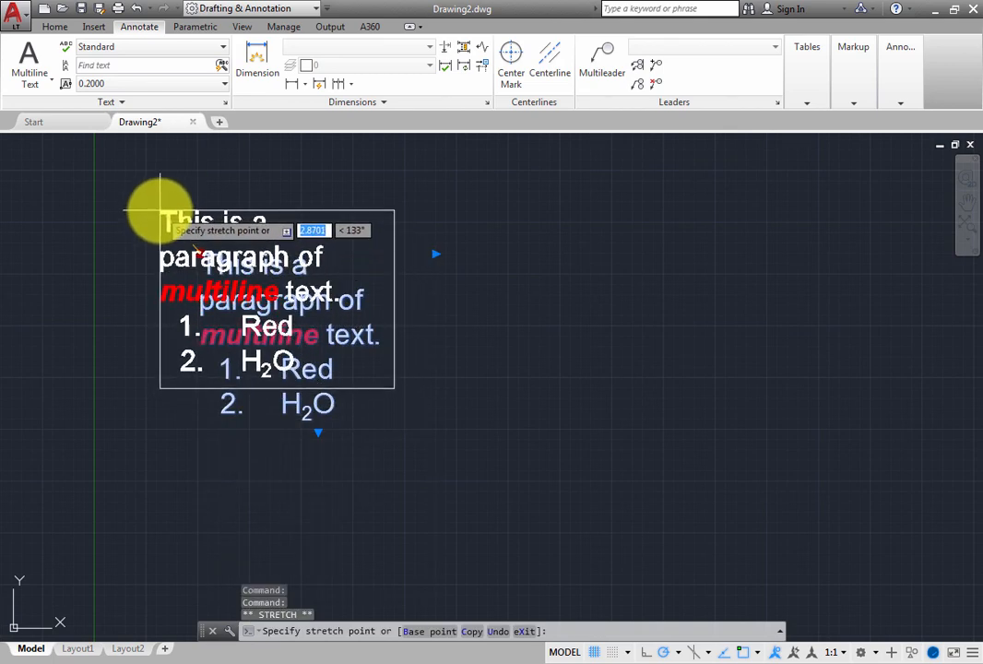
click(590, 256)
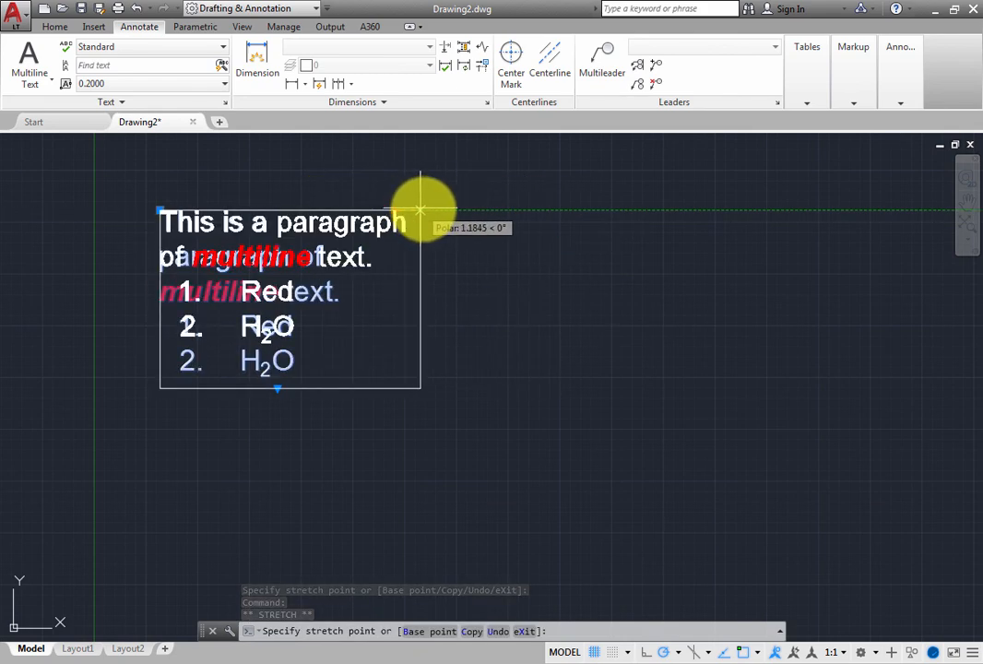
click(639, 314)
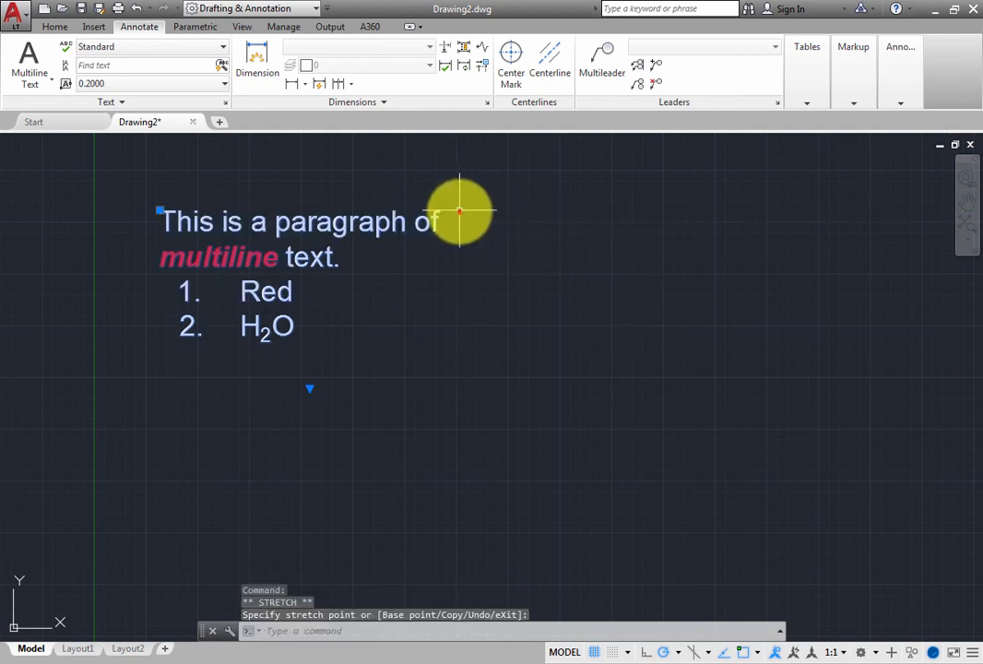
drag(461, 212, 402, 213)
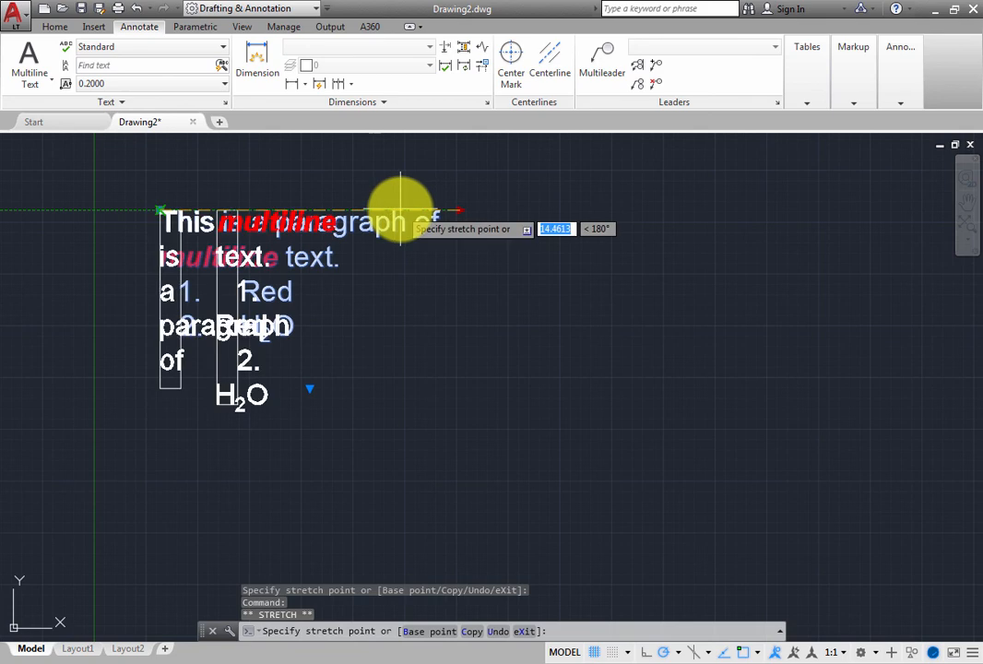
drag(406, 206, 424, 175)
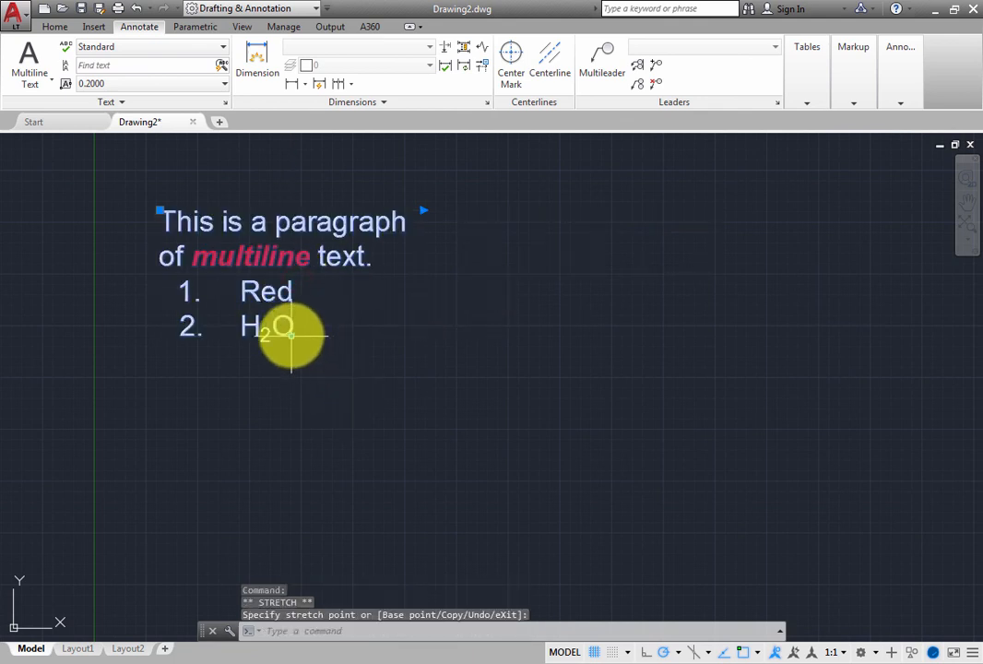
Step: Drag the column grip to split the text into two columns, numbered list on the right
drag(291, 335, 686, 286)
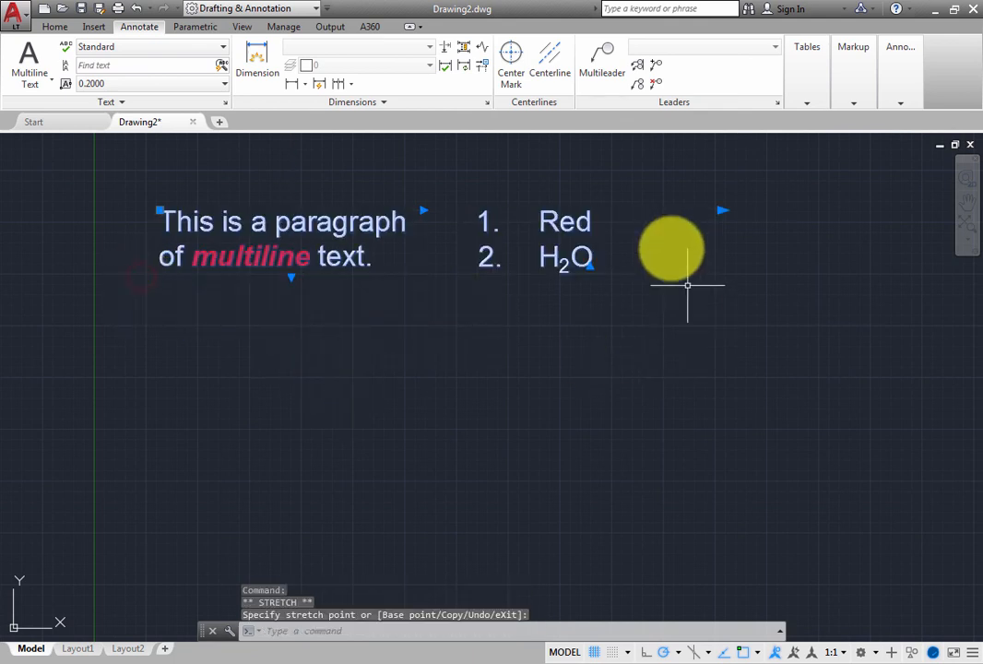